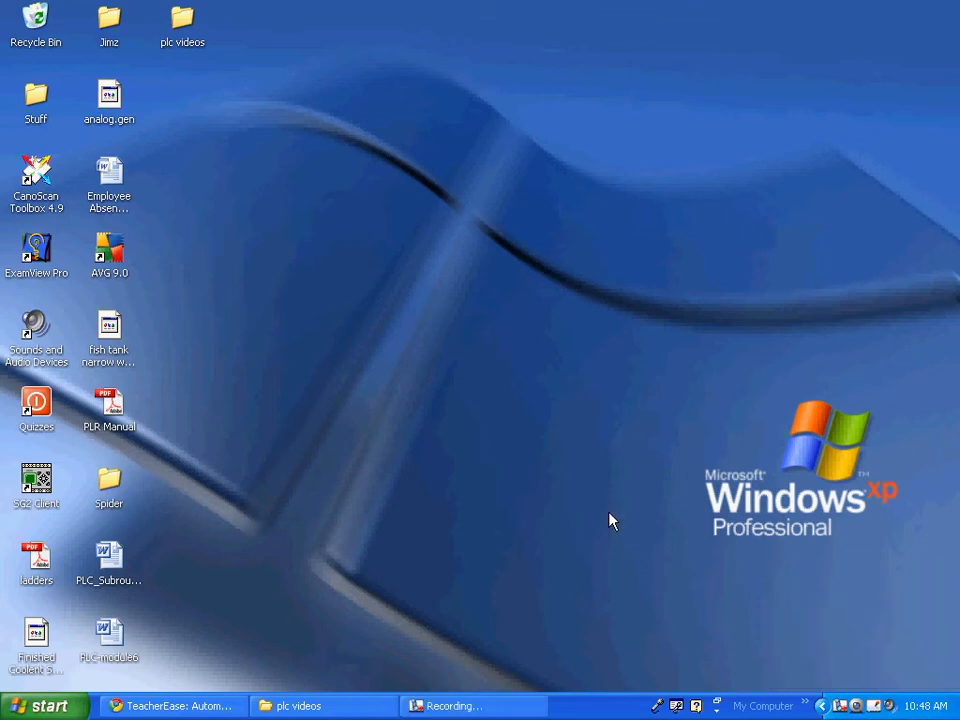
mouse_move(505, 522)
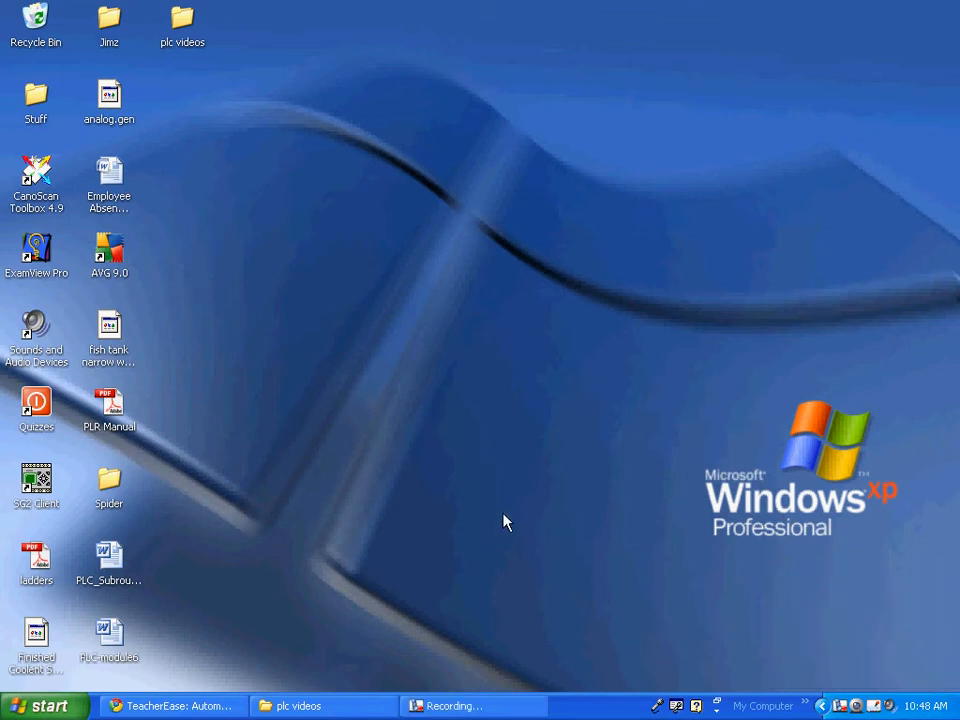
mouse_move(380, 544)
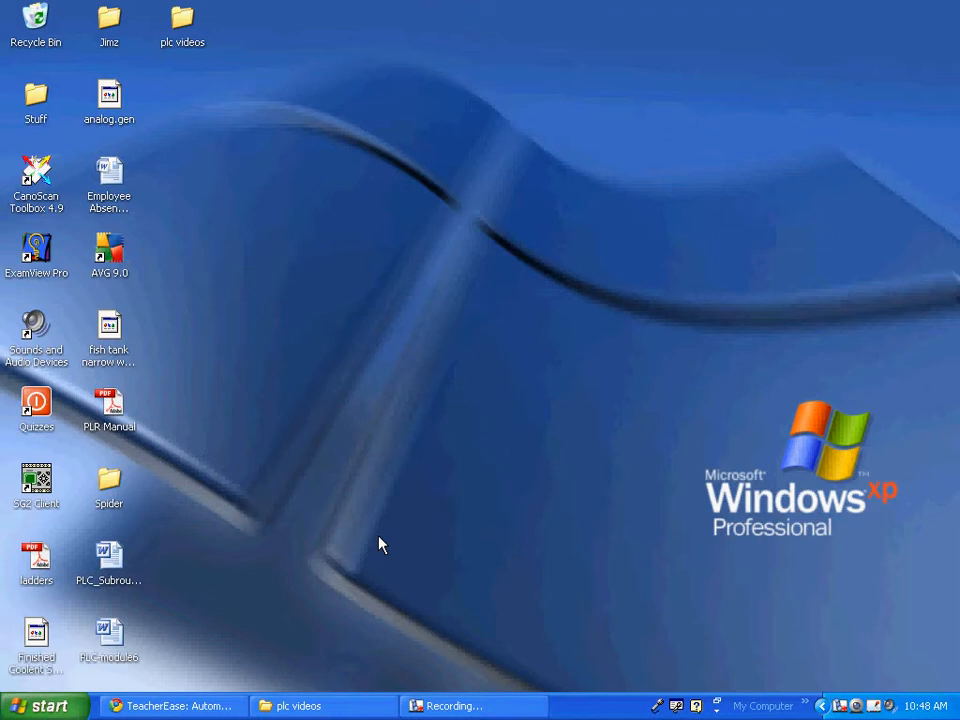
mouse_move(375, 540)
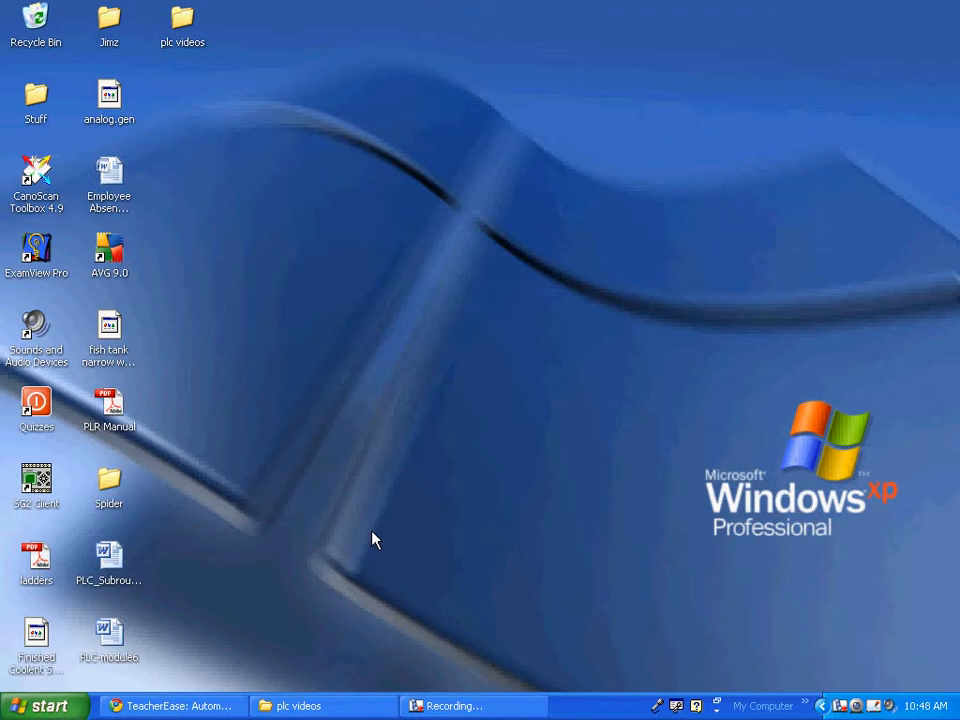
mouse_move(228, 667)
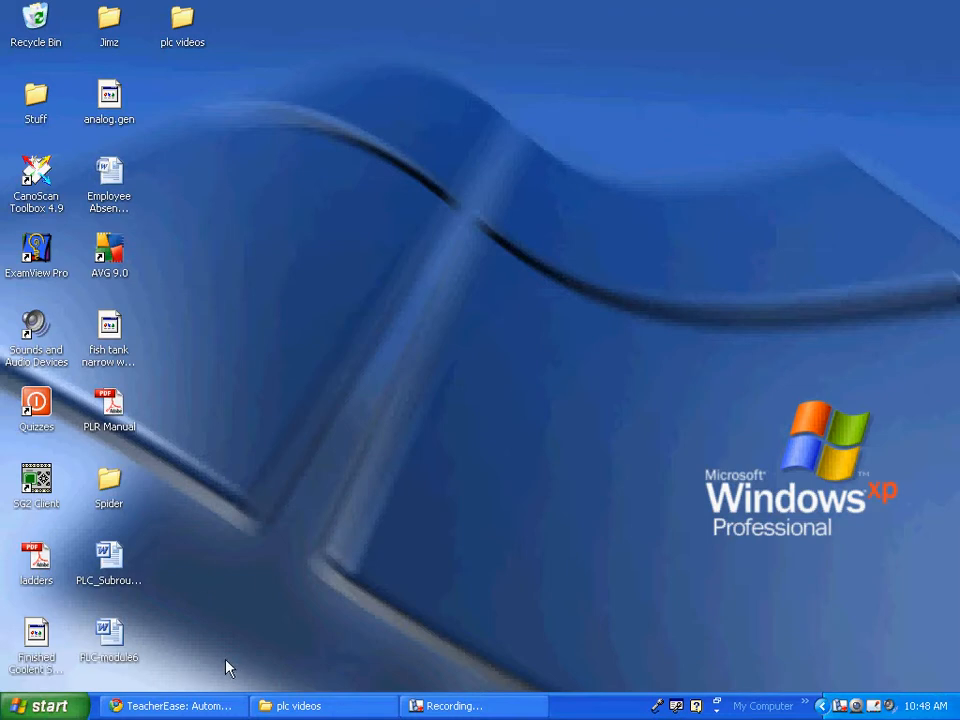
mouse_move(172, 705)
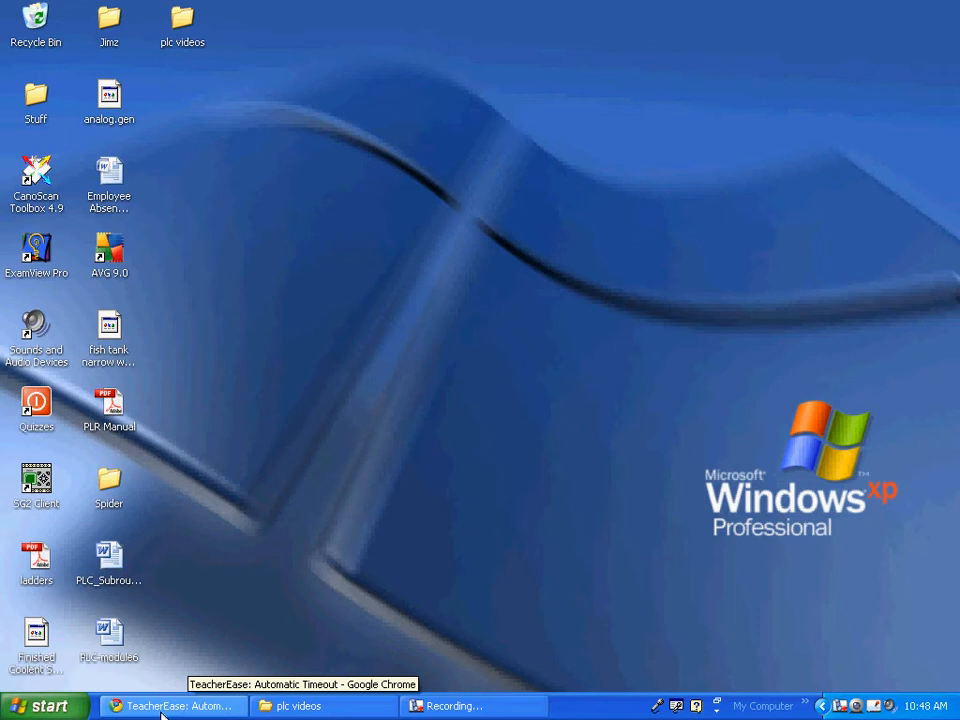
Launch RSLinx from the Rockwell Software programs in the Start menu.
click(44, 705)
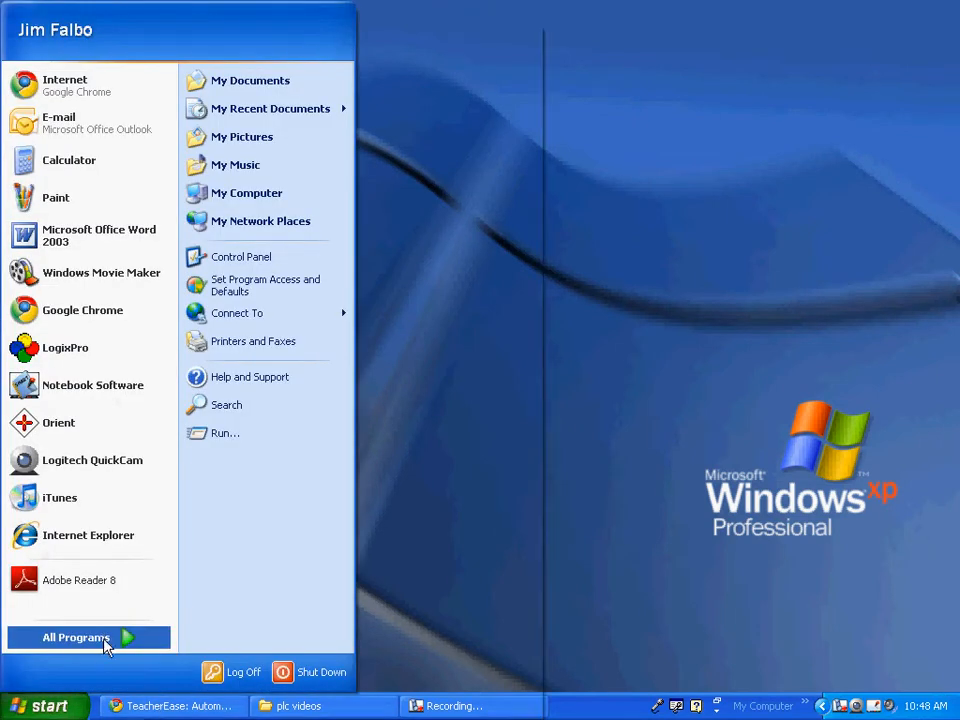
click(77, 637)
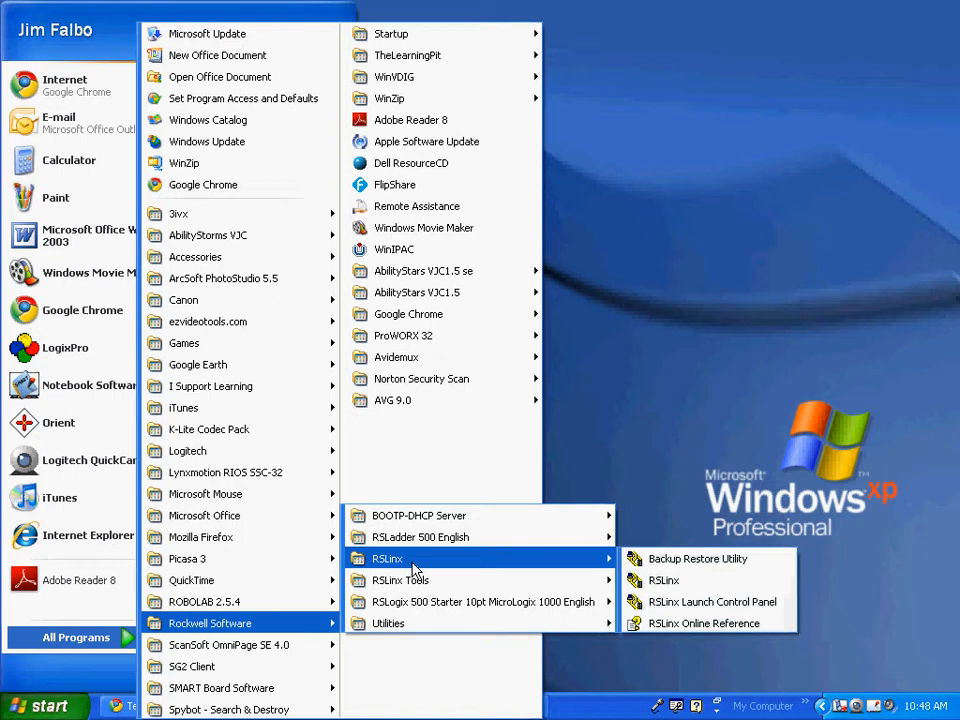
mouse_move(664, 580)
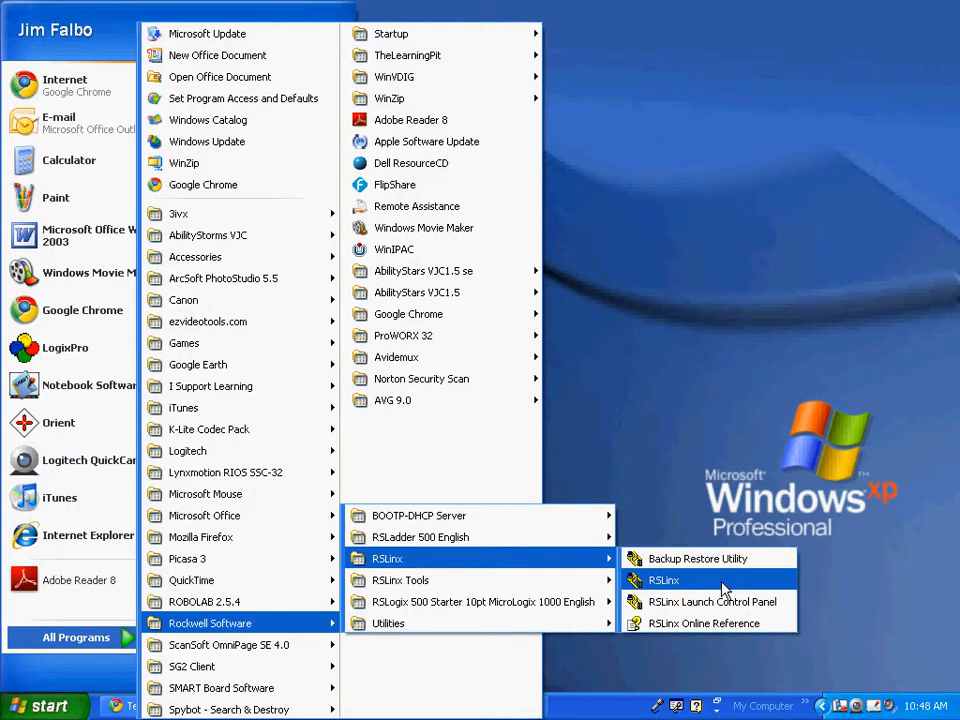
click(663, 580)
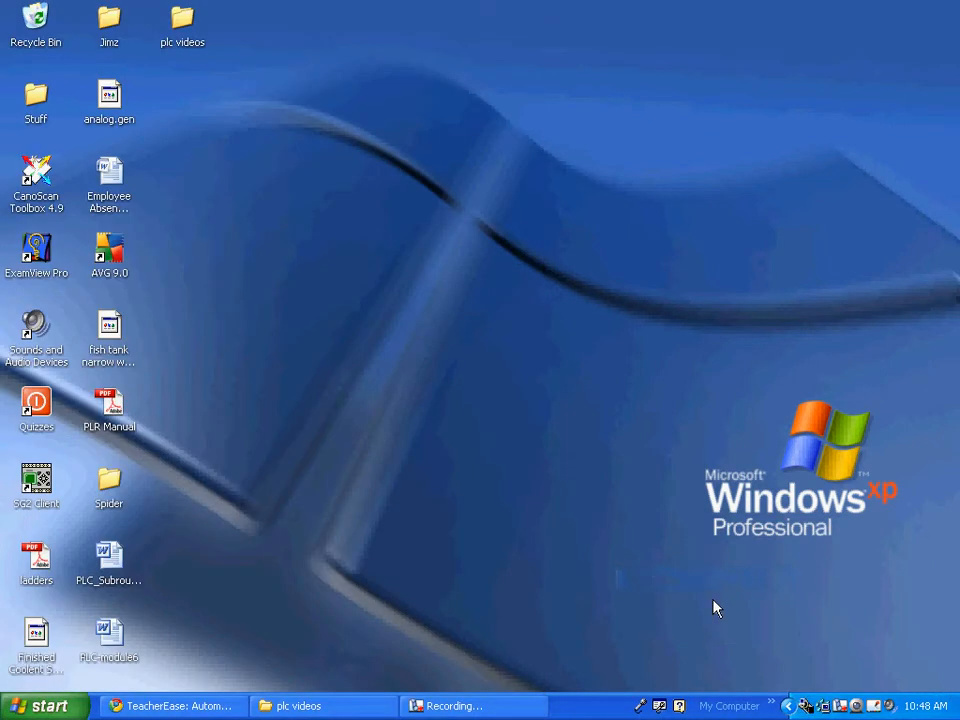
mouse_move(810, 706)
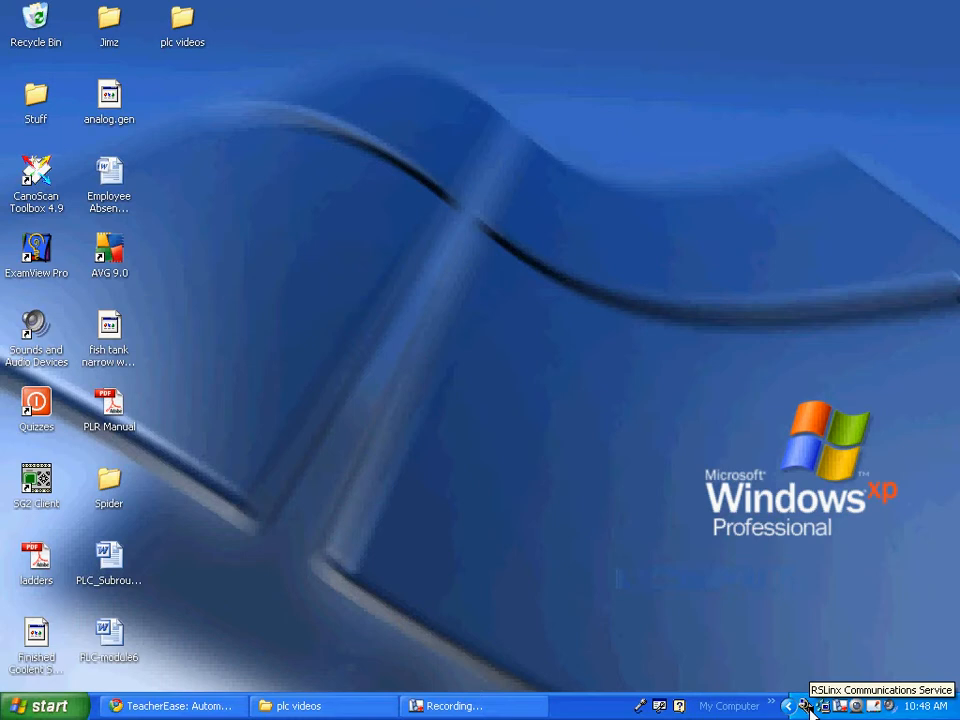
mouse_move(828, 706)
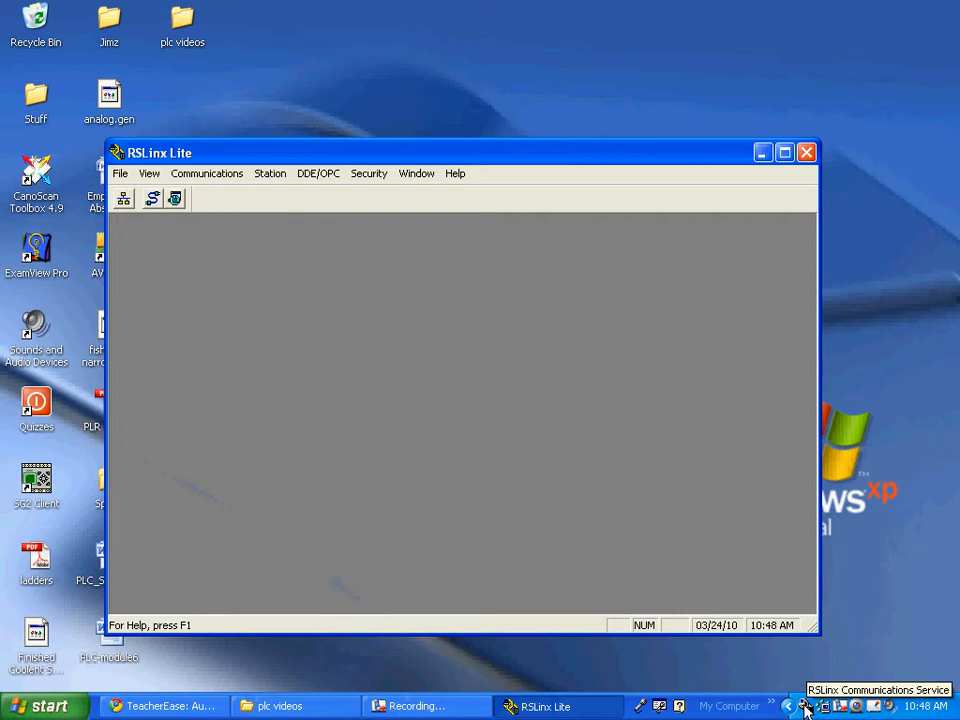
mouse_move(347, 307)
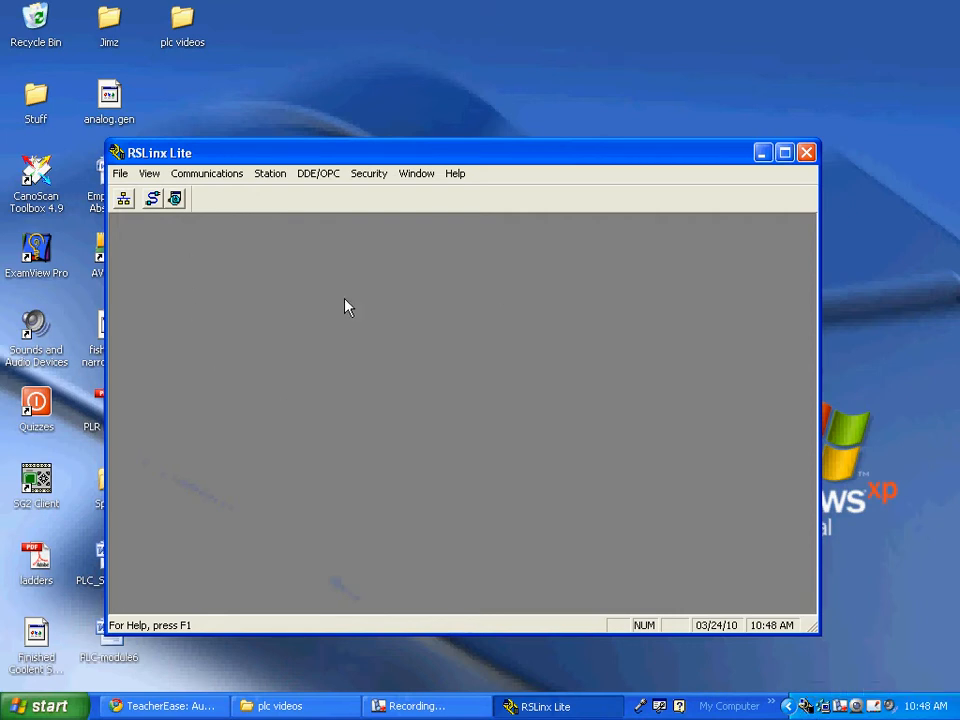
mouse_move(152, 198)
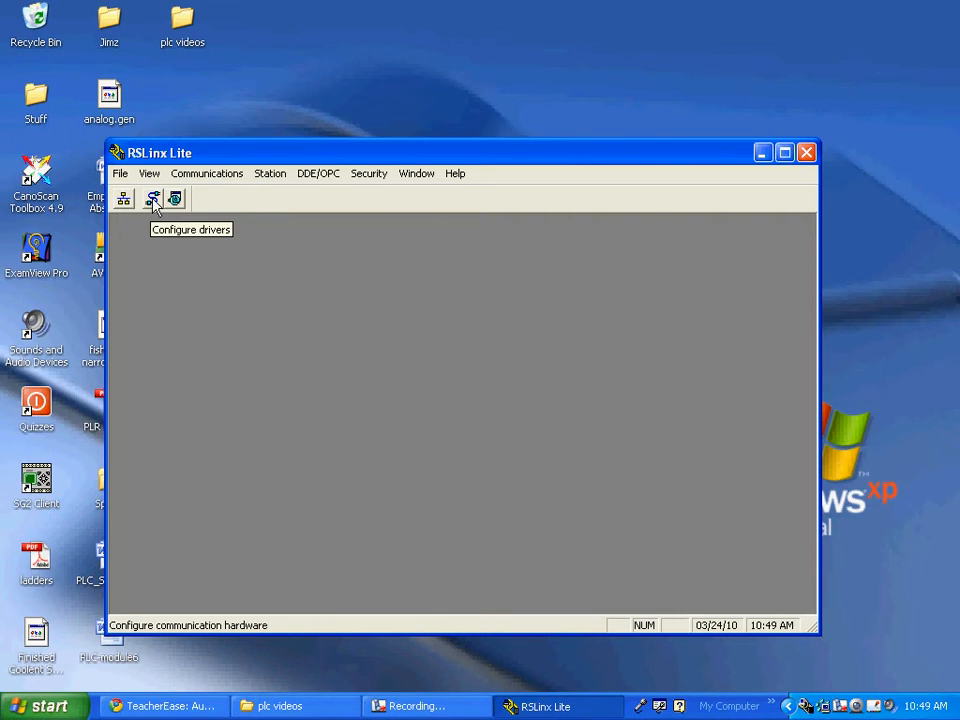
Drop down the Communications menu in RSLinx Lite.
click(207, 173)
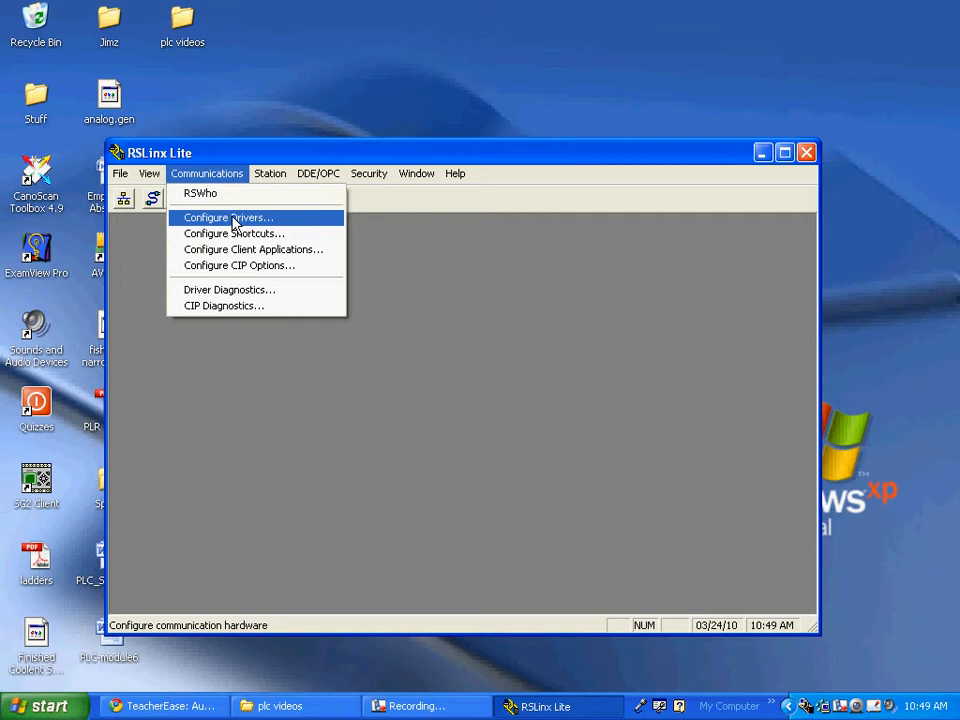
mouse_move(220, 362)
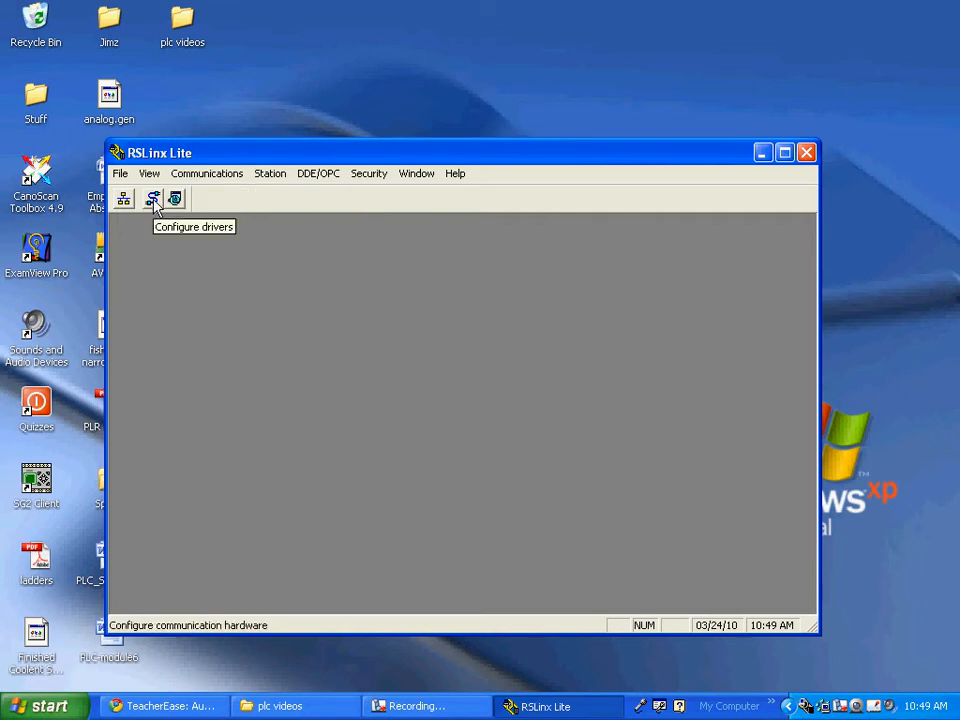
Auto-configure the AB_DF1-1 RS-232 DF1 driver on COM1 at 9600 baud.
click(153, 198)
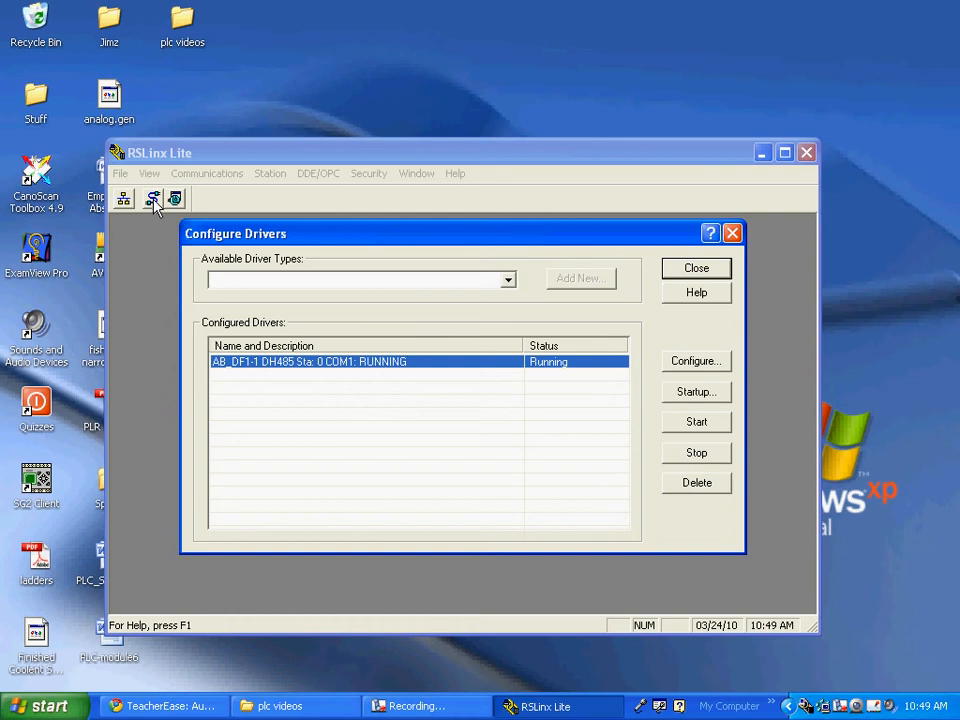
click(507, 279)
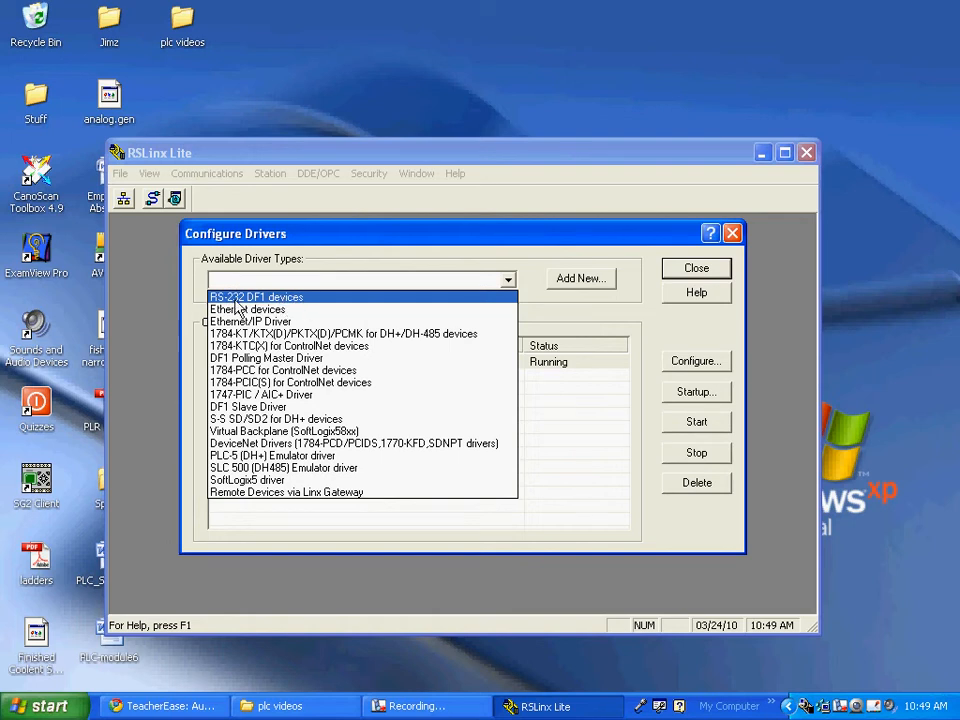
click(256, 296)
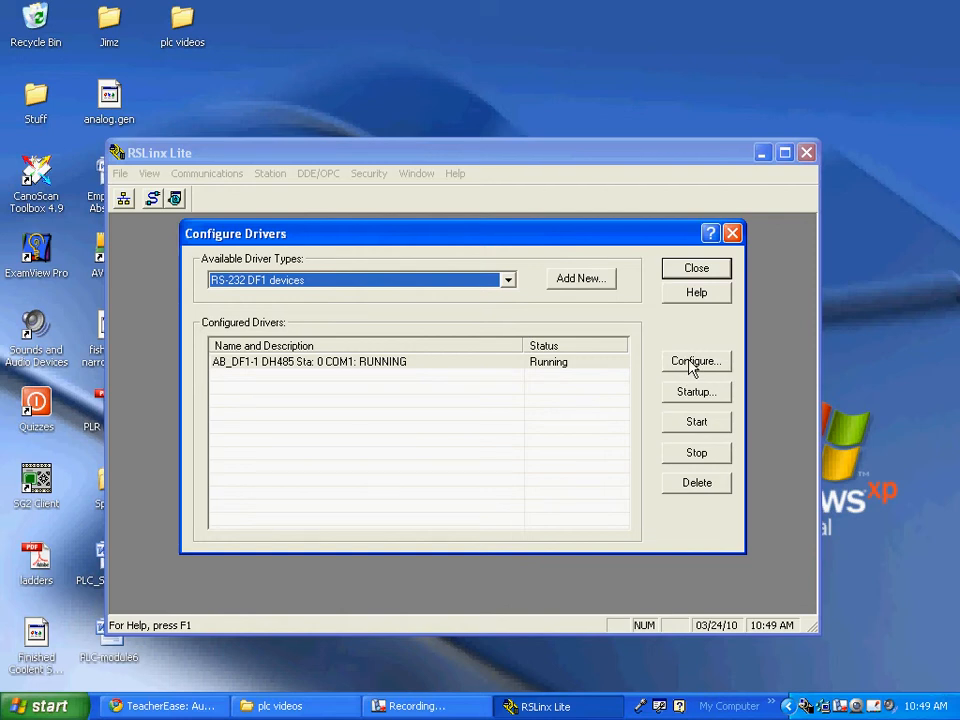
click(696, 361)
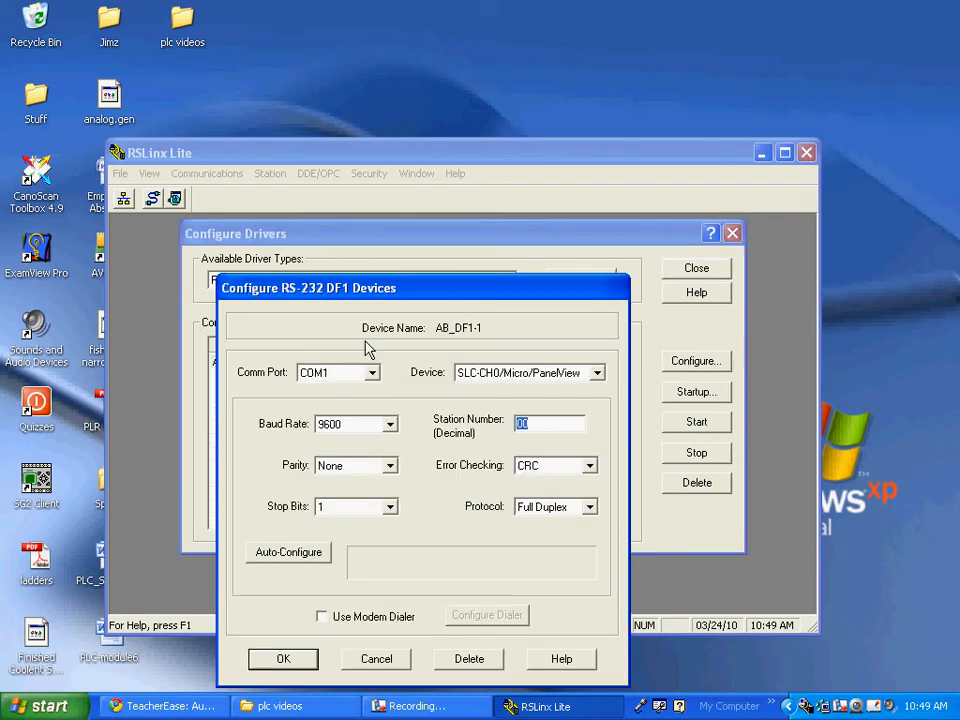
mouse_move(247, 476)
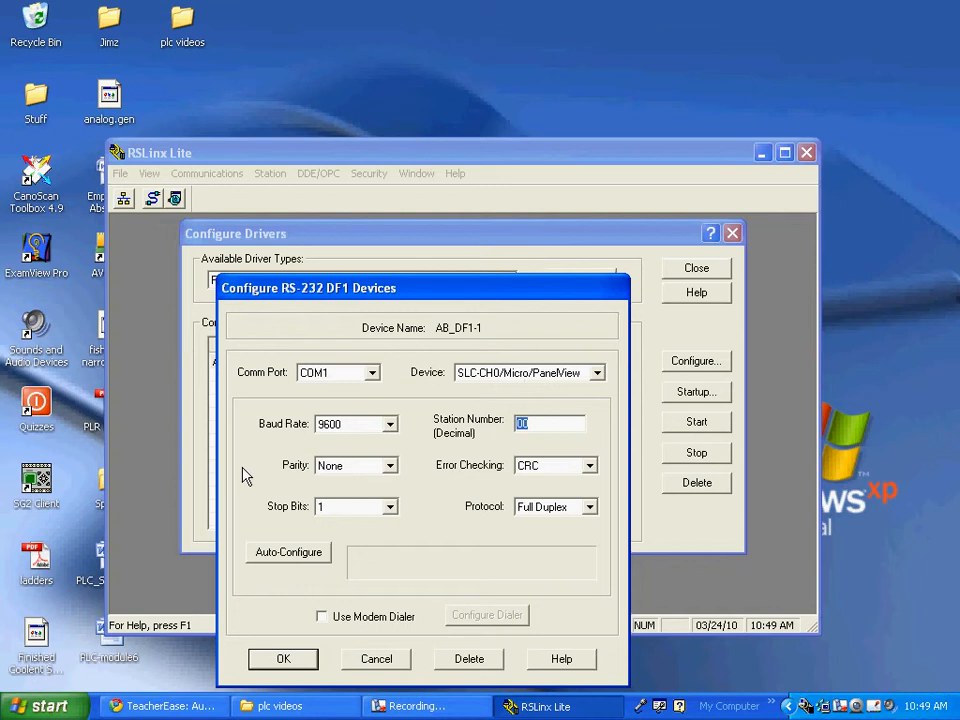
mouse_move(255, 505)
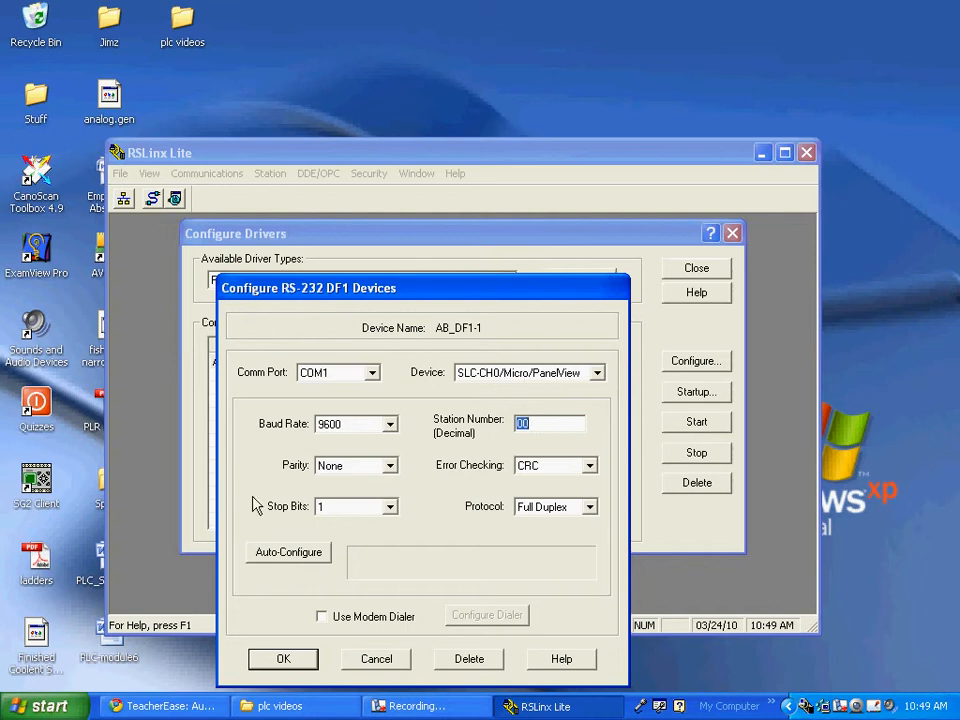
mouse_move(290, 560)
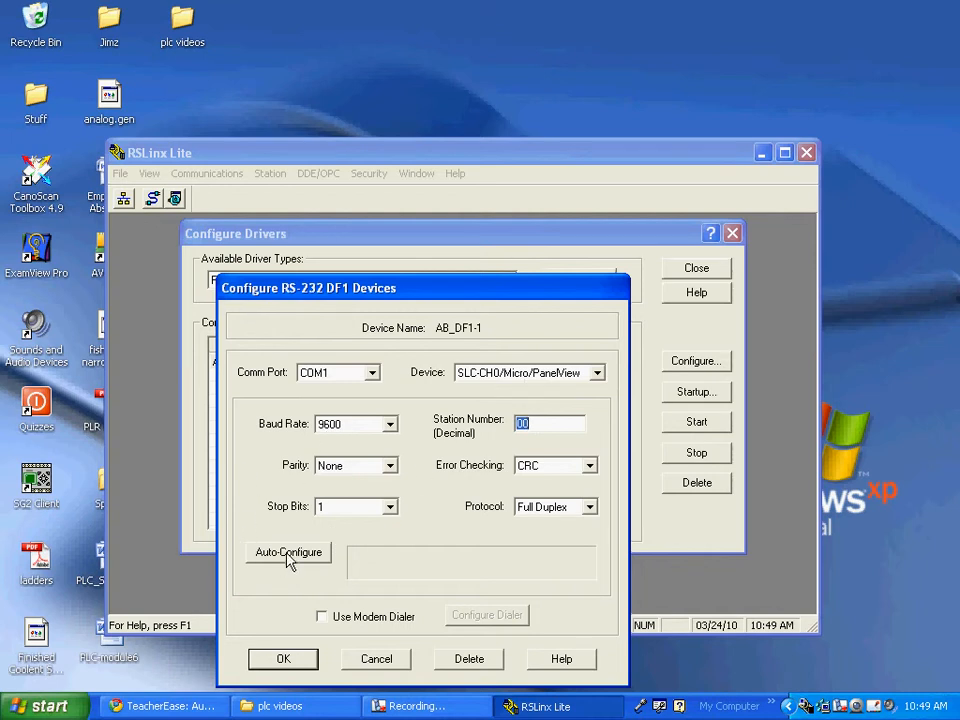
click(288, 552)
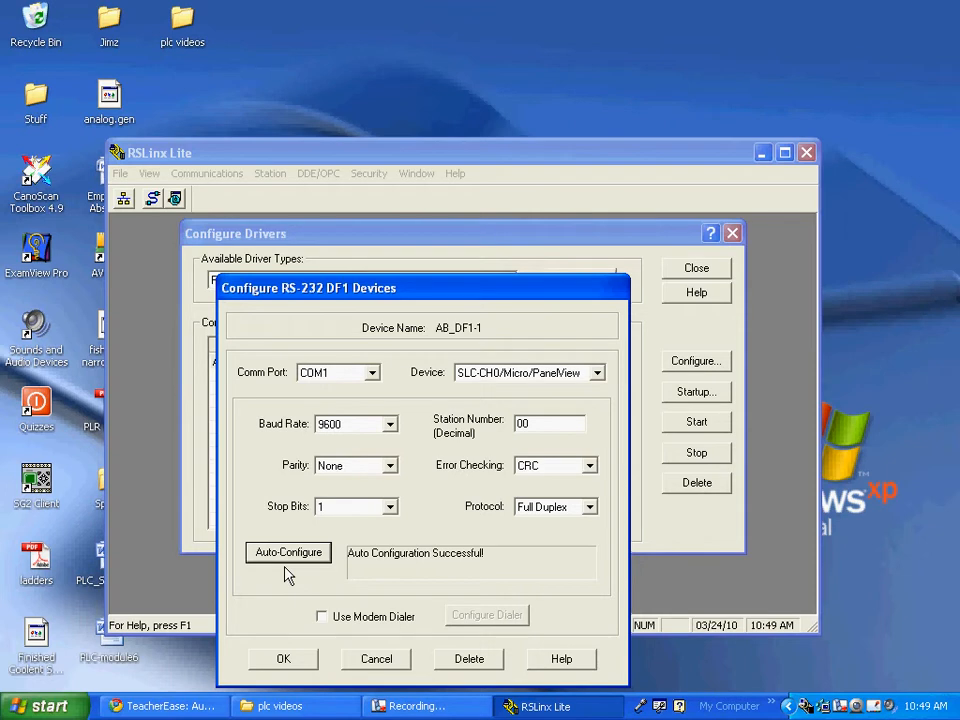
mouse_move(440, 573)
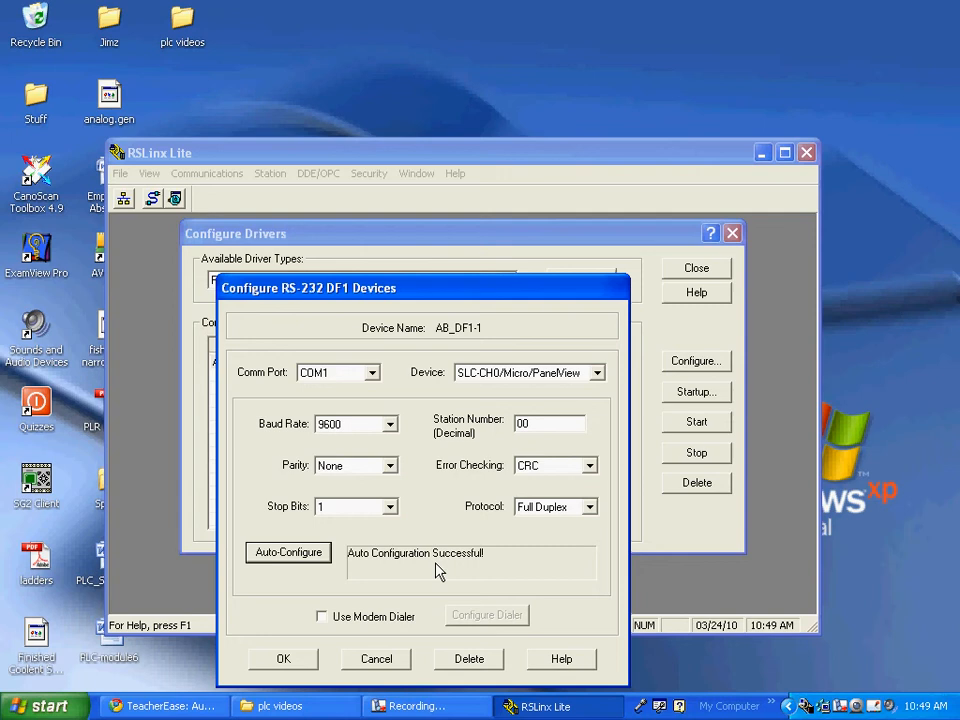
Accept the driver settings and launch RSLogix 500 Starter for MicroLogix 1000.
click(283, 658)
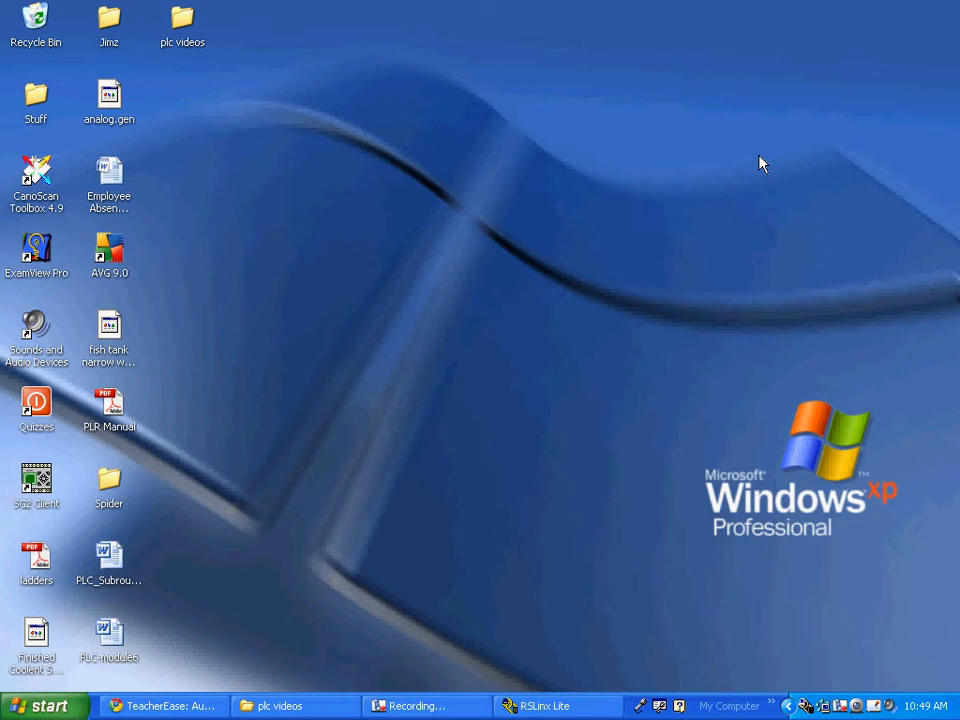
mouse_move(432, 451)
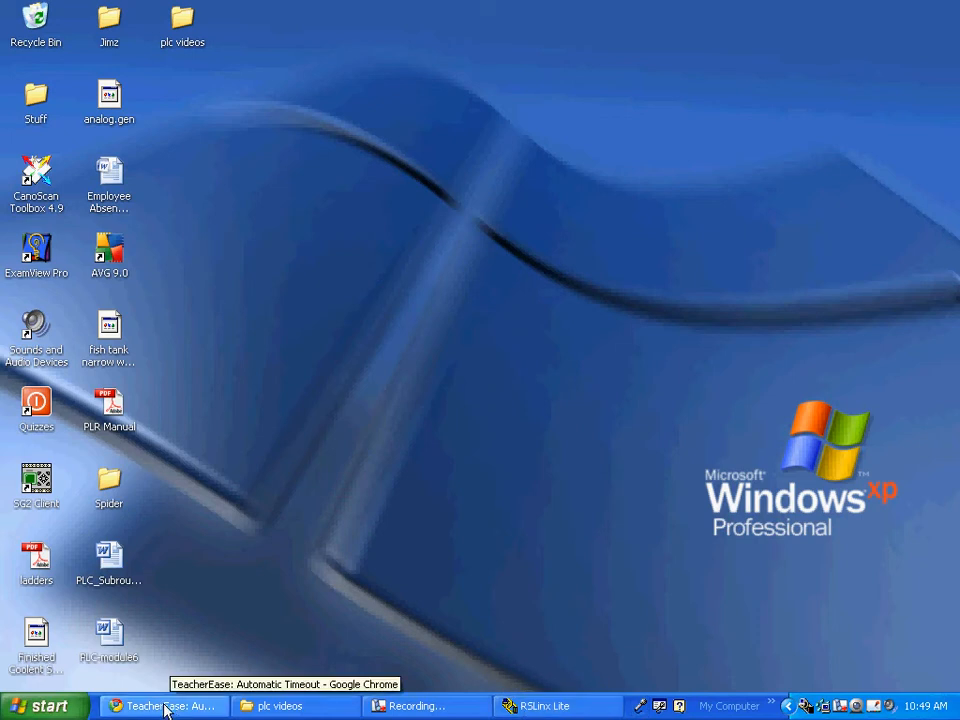
click(45, 705)
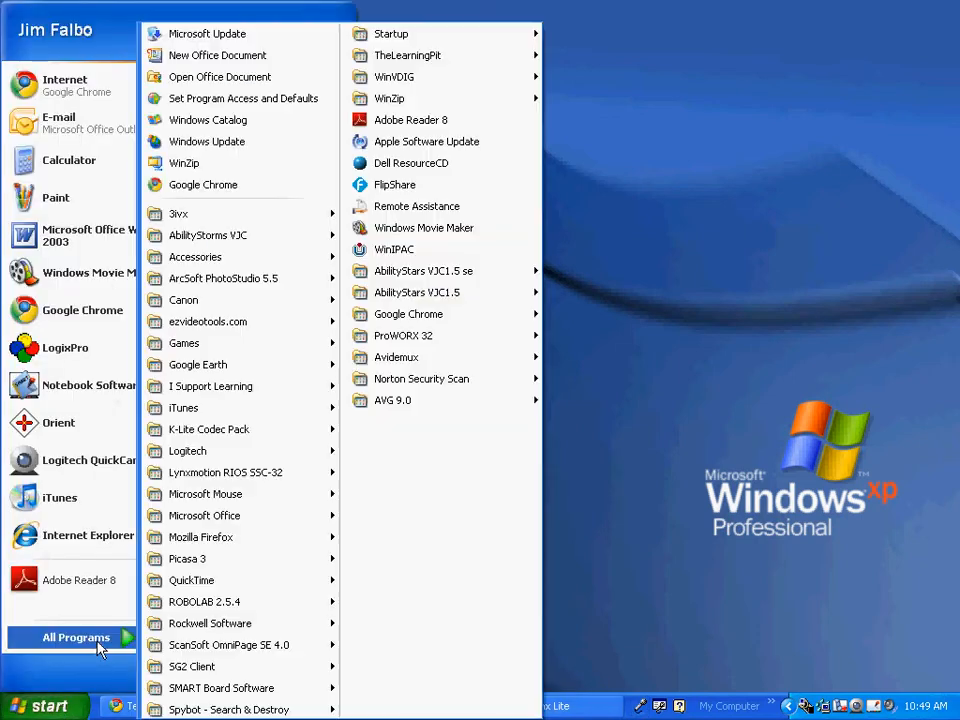
mouse_move(210, 623)
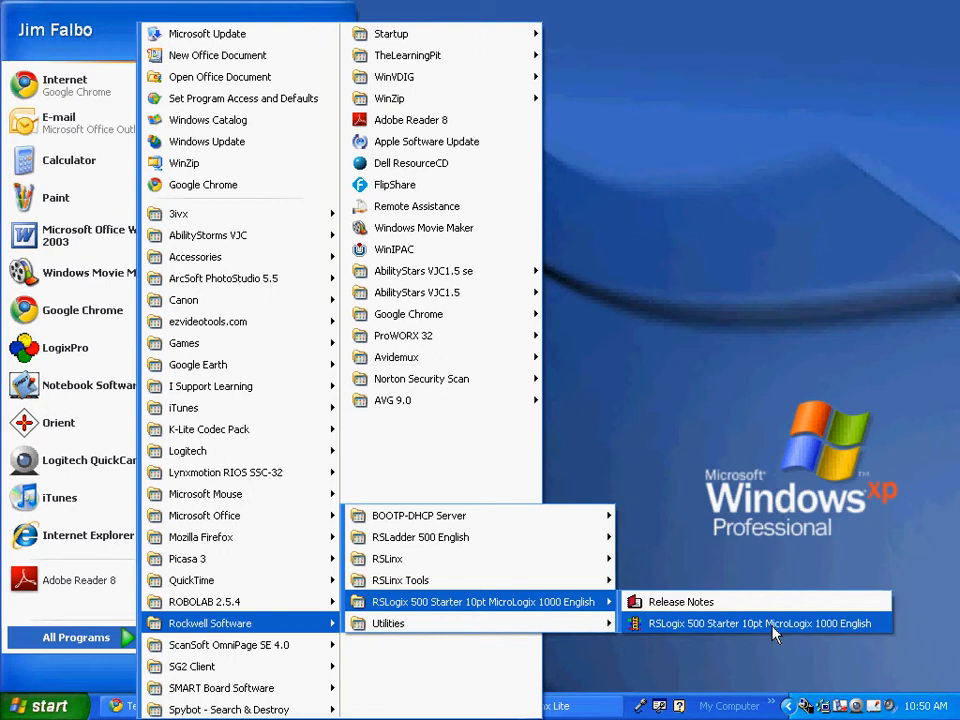
mouse_move(818, 630)
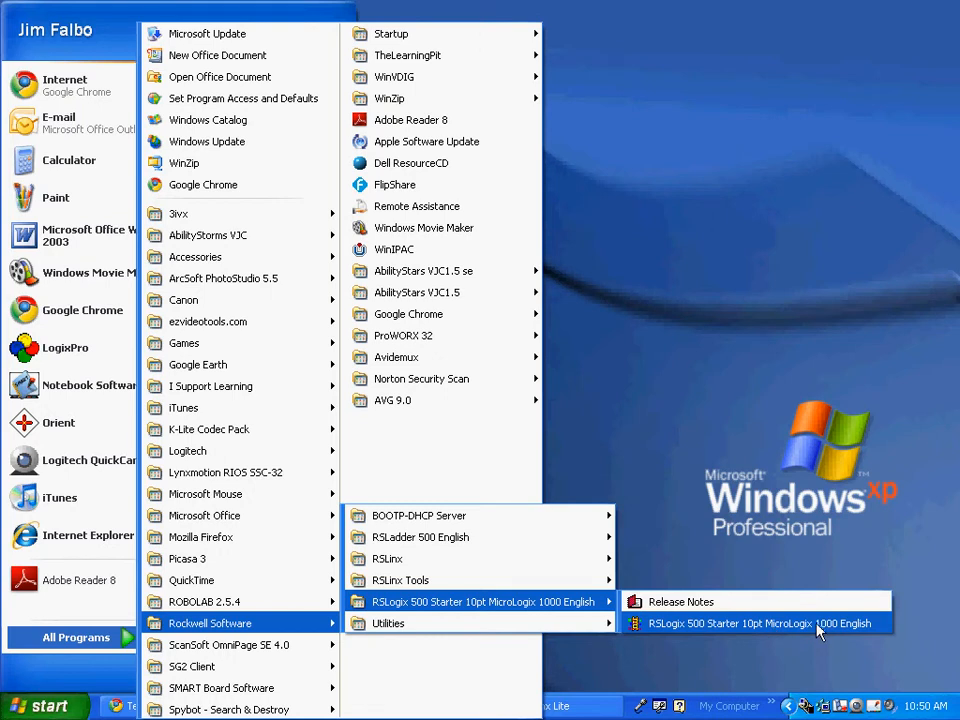
mouse_move(788, 628)
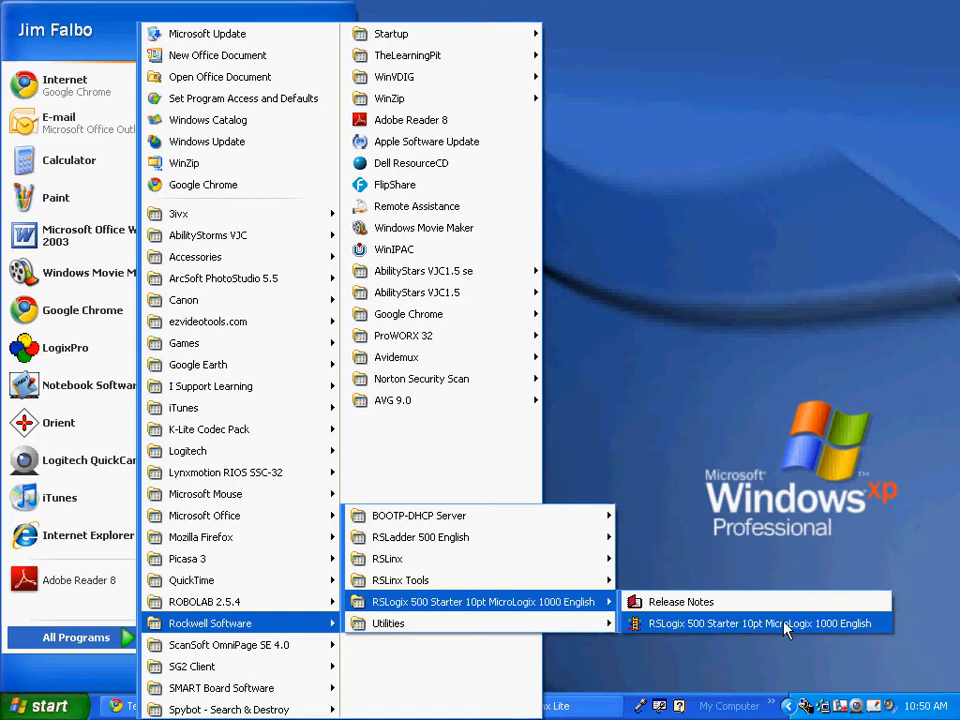
click(760, 623)
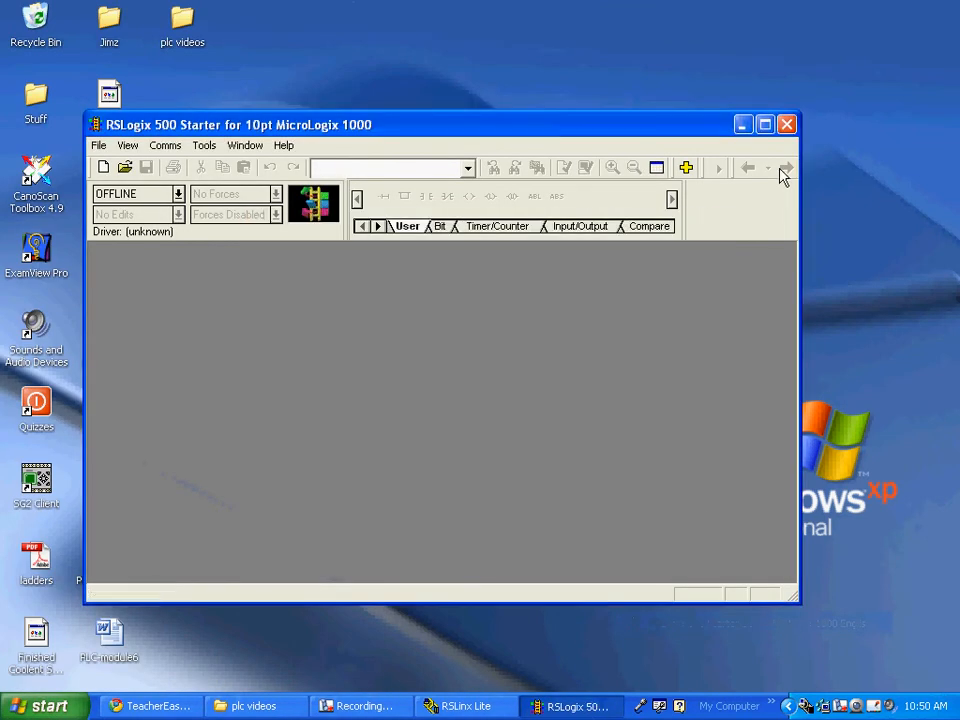
Maximize RSLogix 500 and create a new Bul.1761 MicroLogix 1000 project.
click(764, 124)
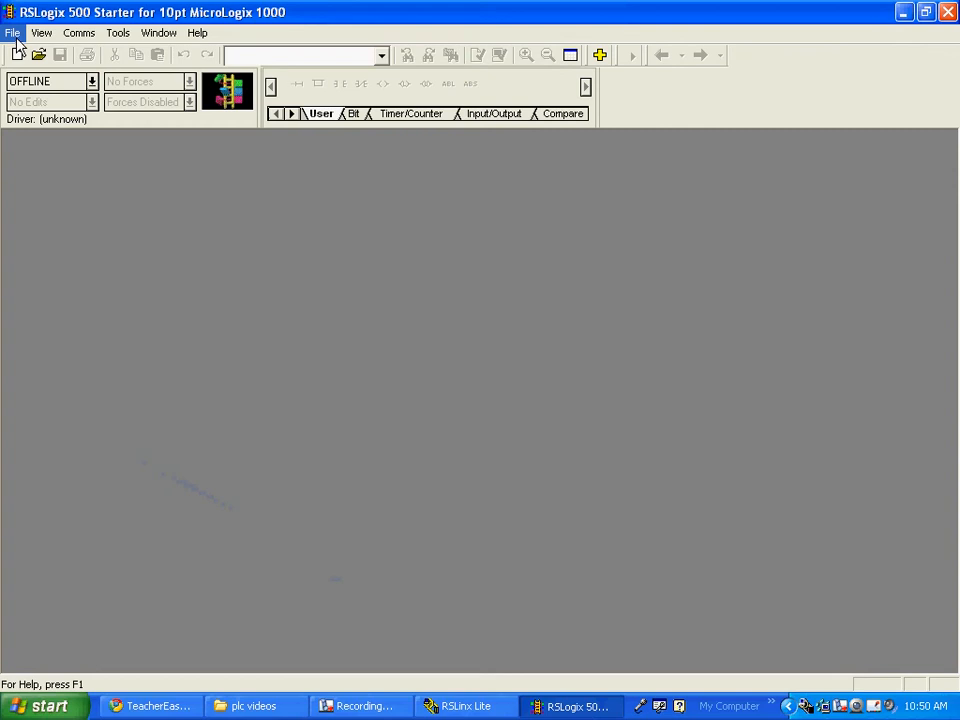
click(42, 32)
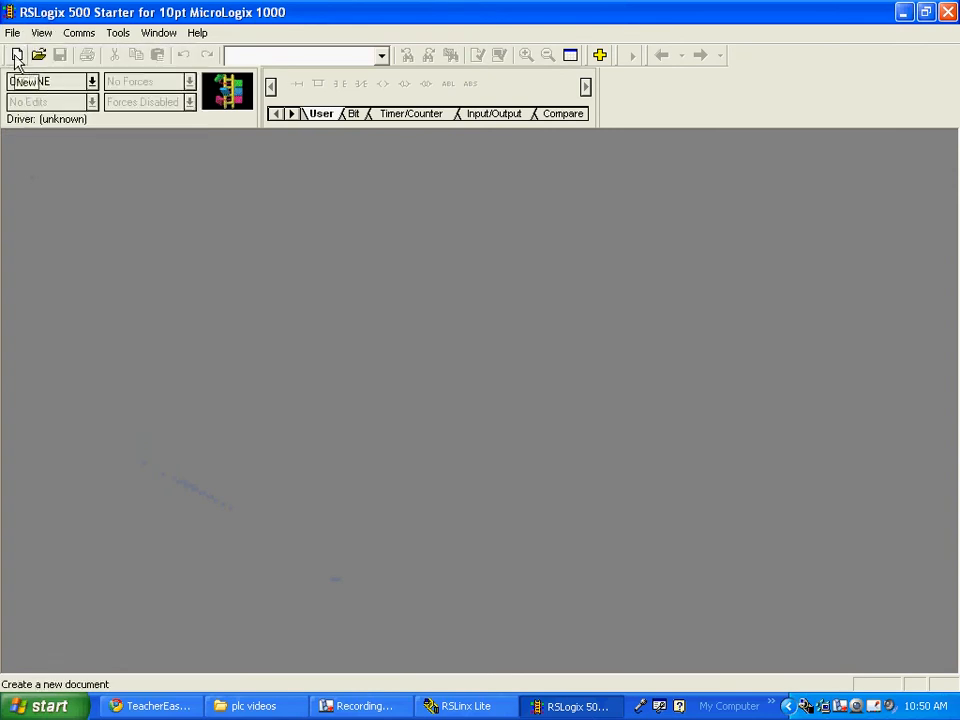
click(17, 54)
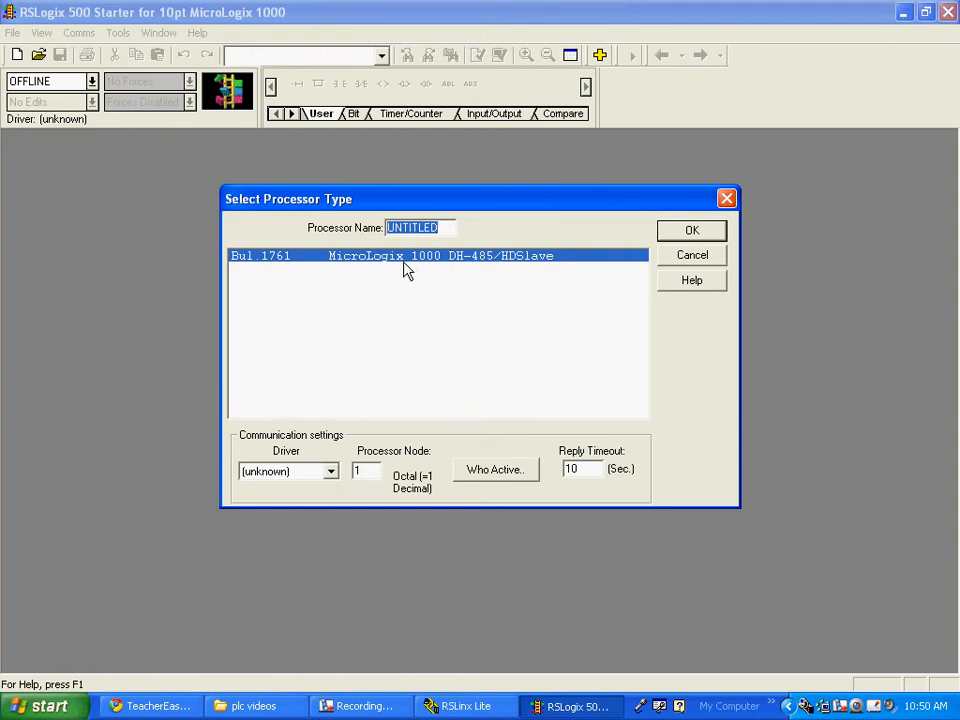
mouse_move(491, 345)
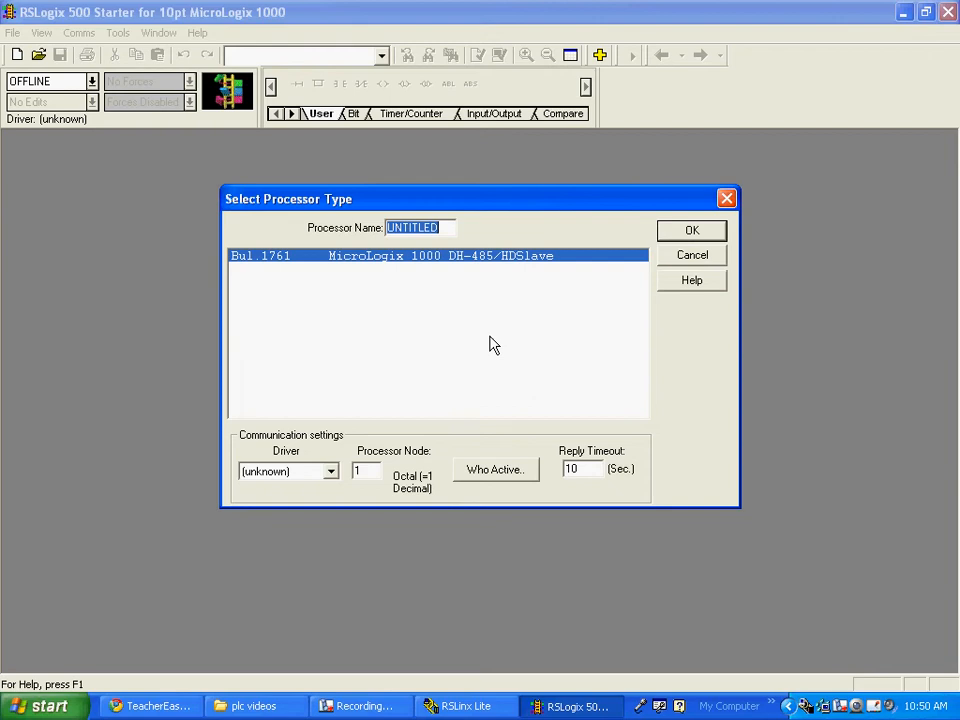
mouse_move(463, 318)
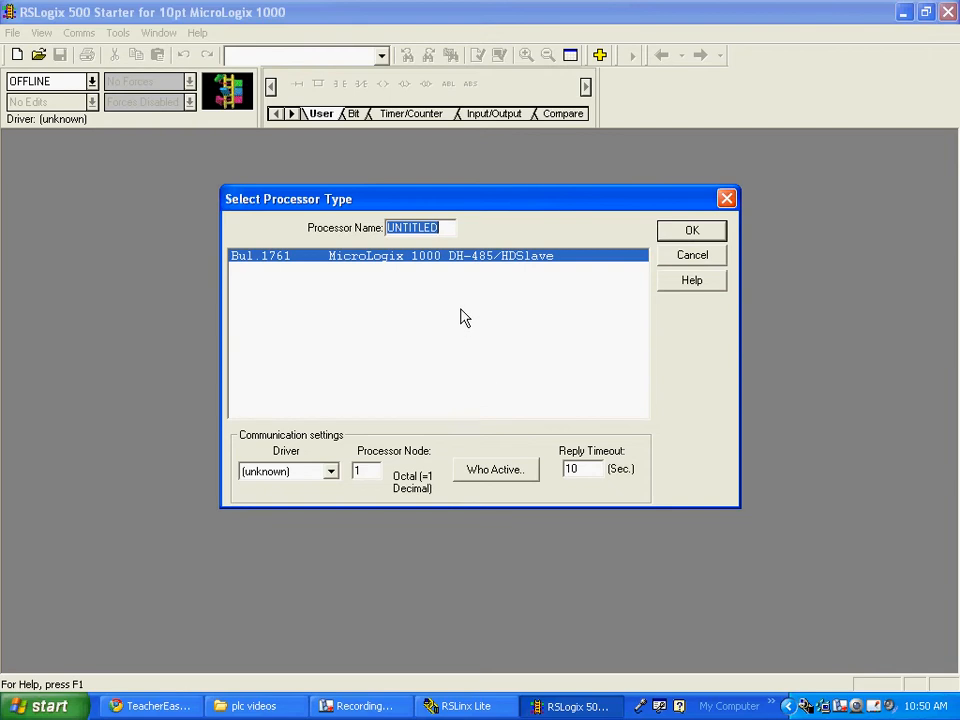
mouse_move(541, 317)
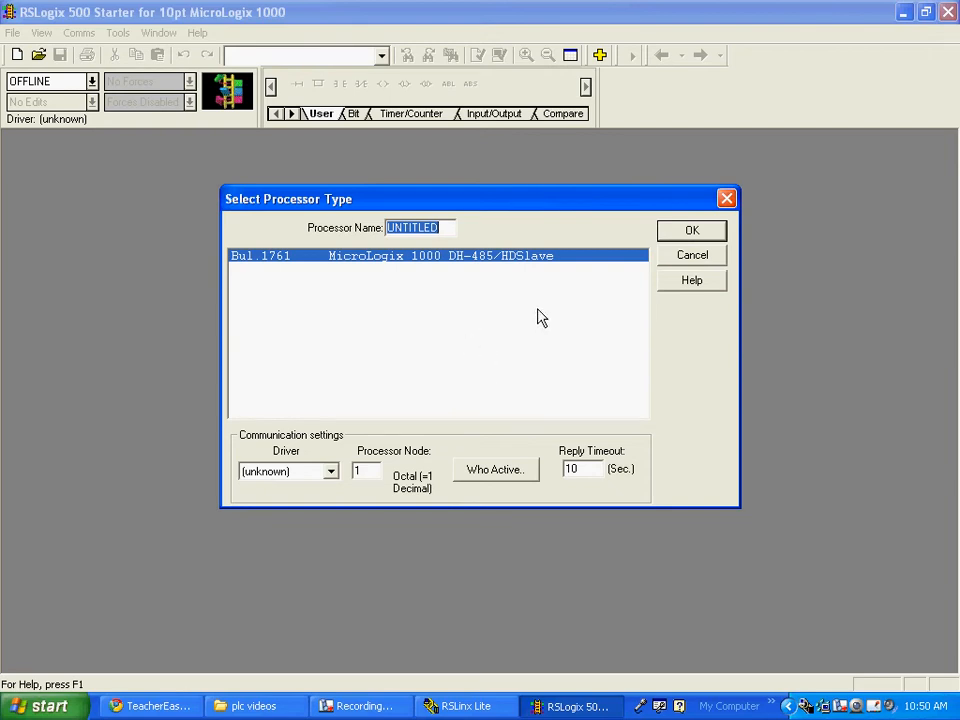
click(691, 230)
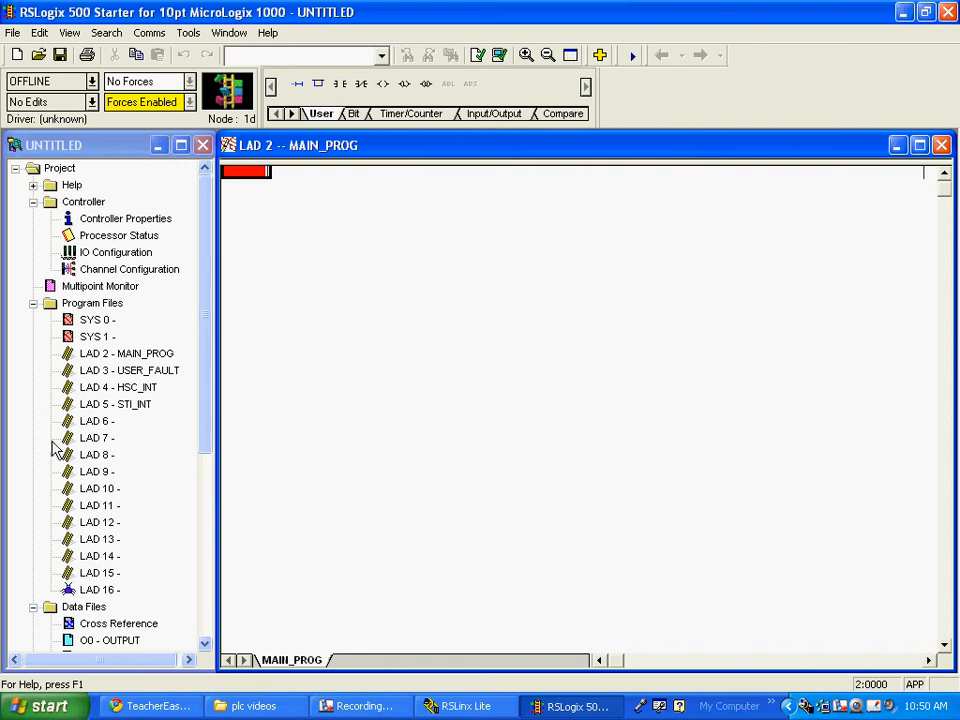
scroll(down, 3)
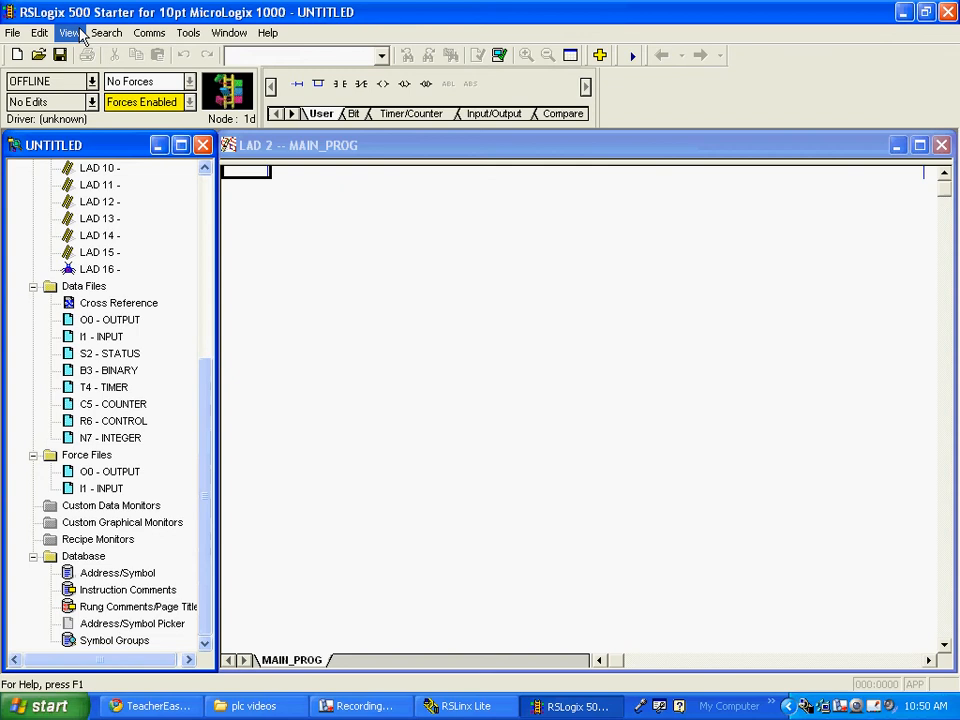
mouse_move(147, 568)
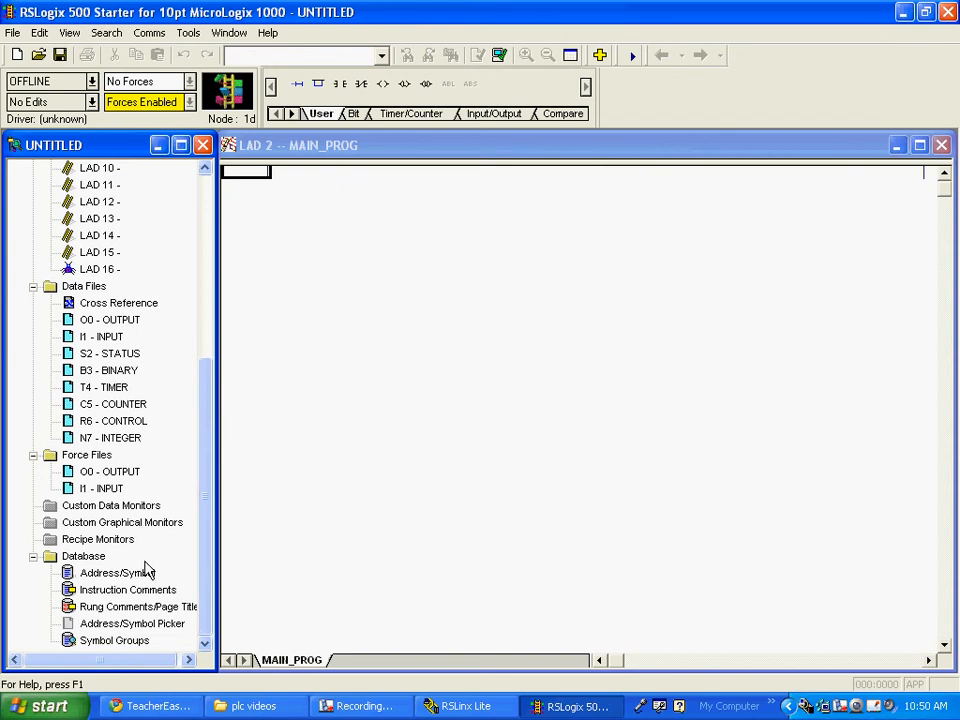
scroll(up, 3)
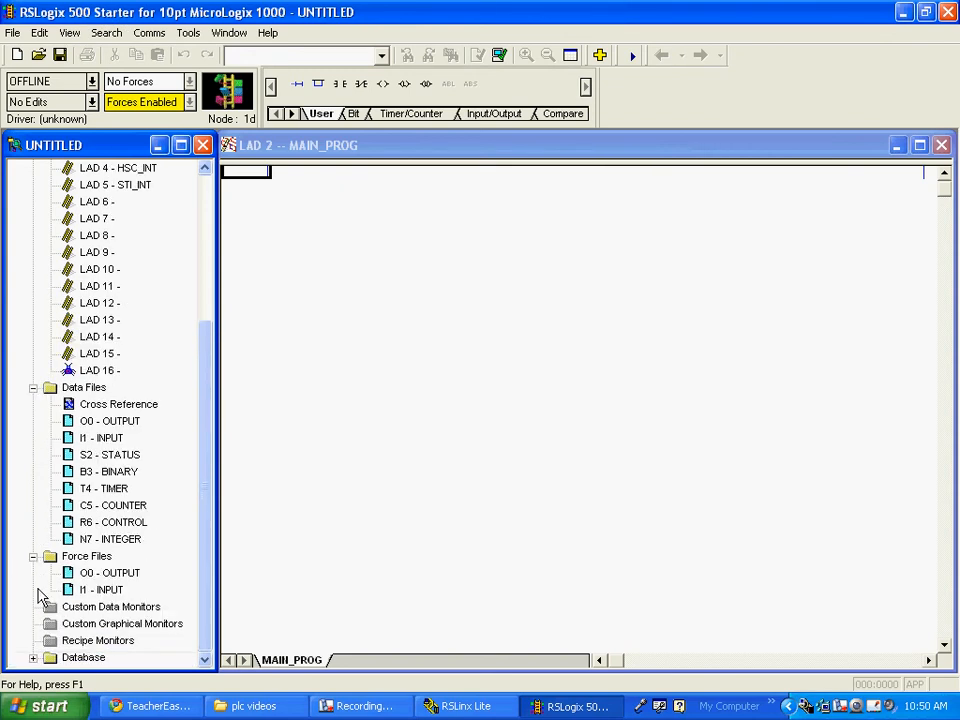
scroll(up, 3)
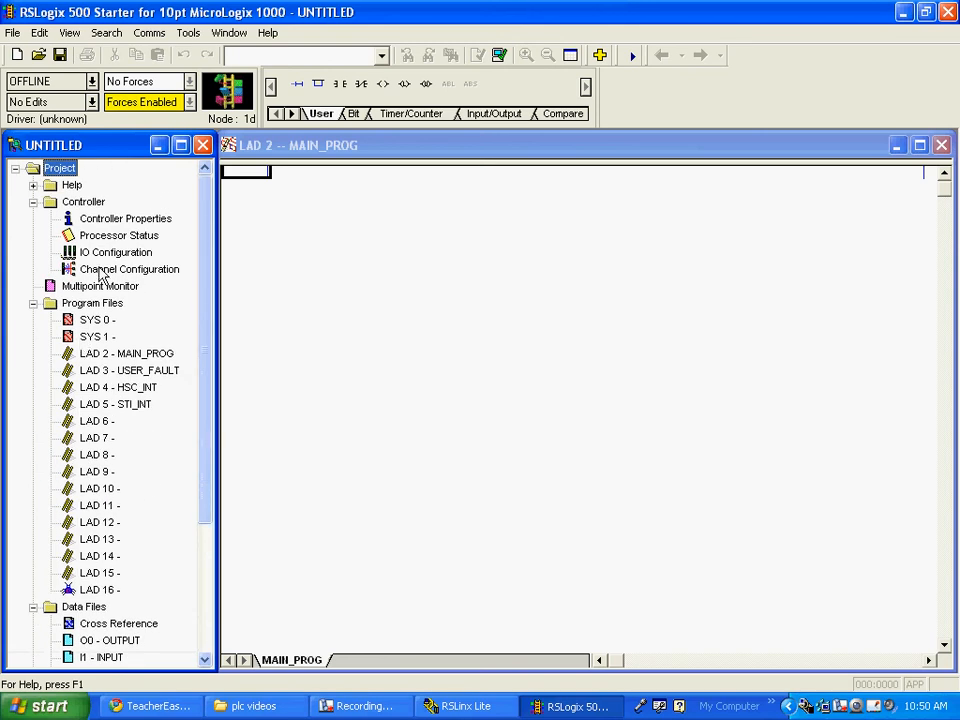
mouse_move(351, 356)
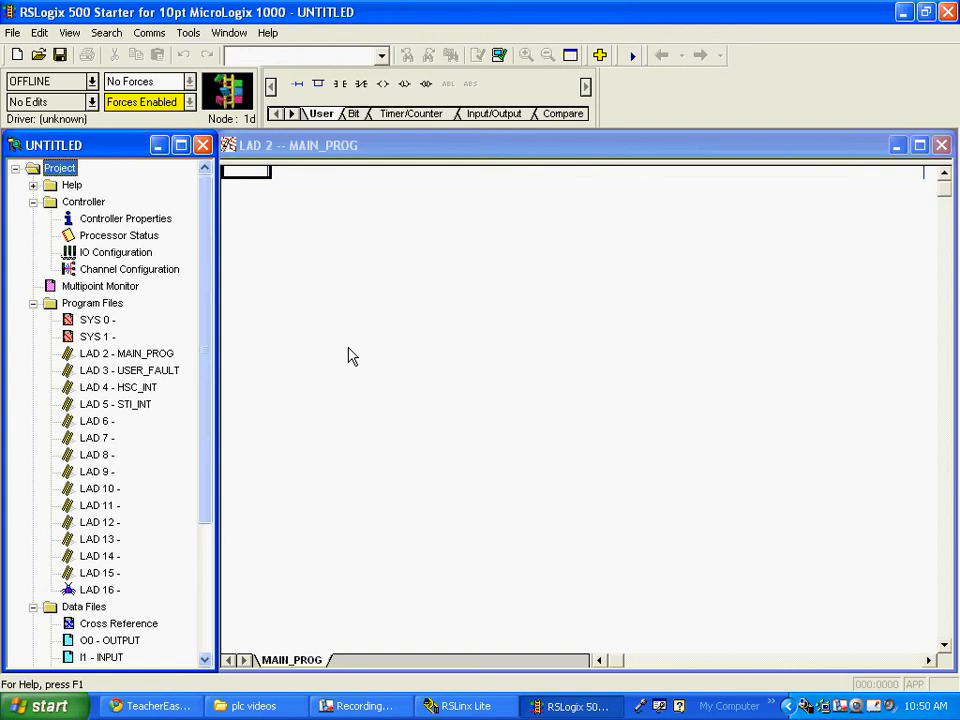
mouse_move(103, 260)
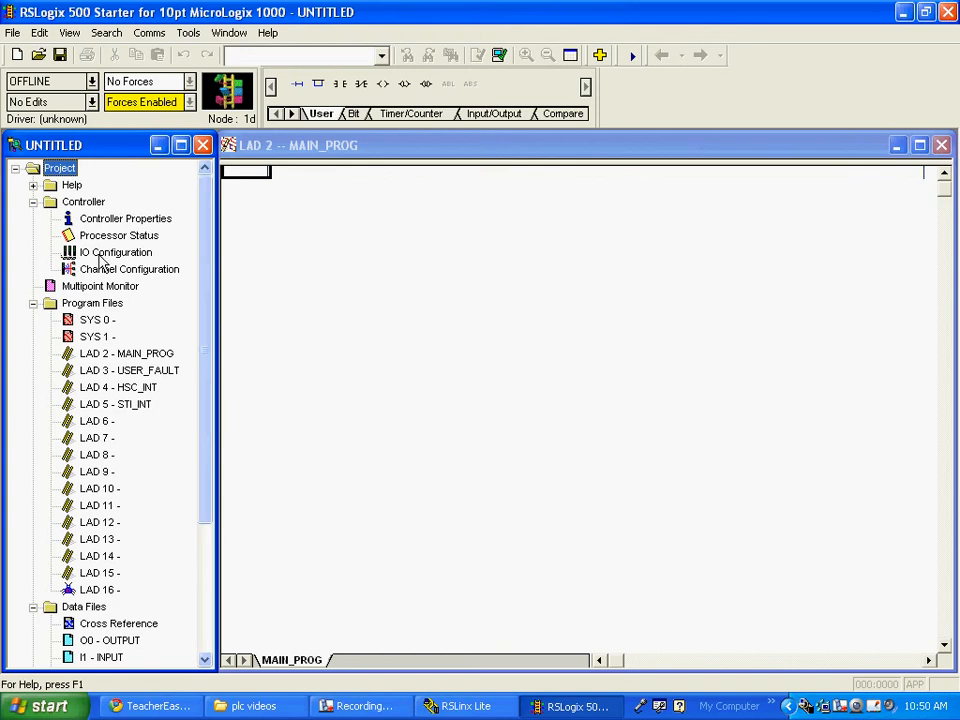
click(114, 252)
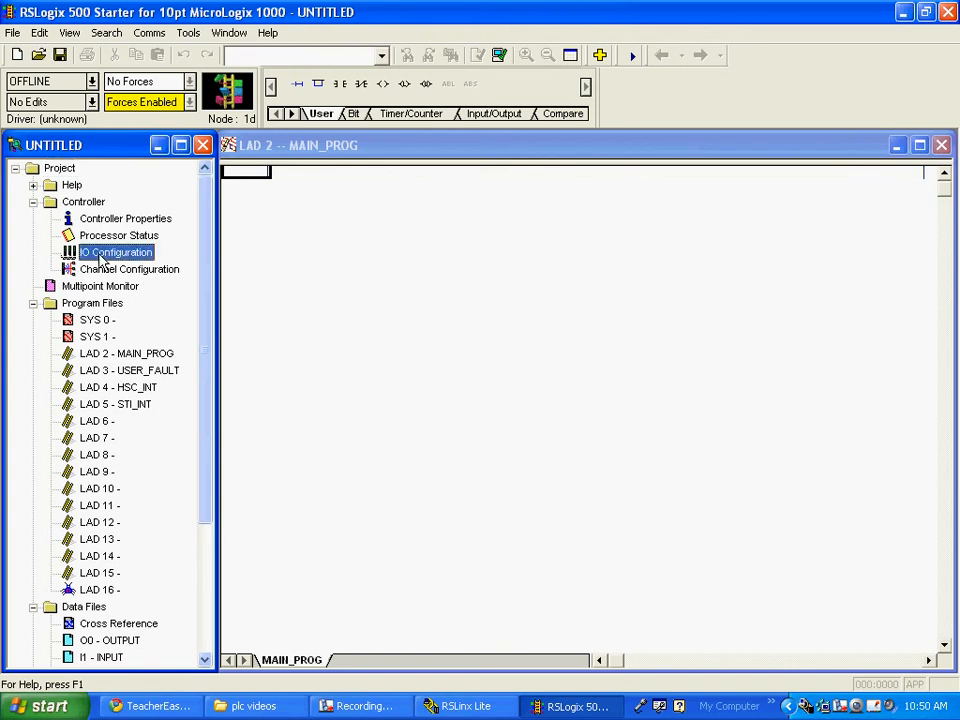
double_click(117, 252)
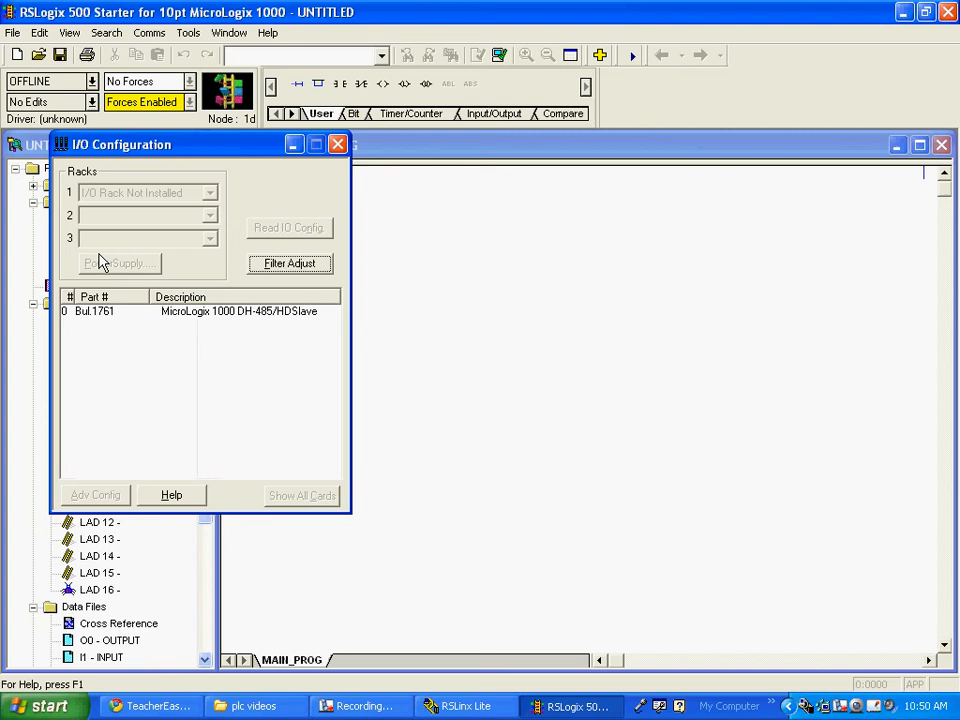
mouse_move(198, 346)
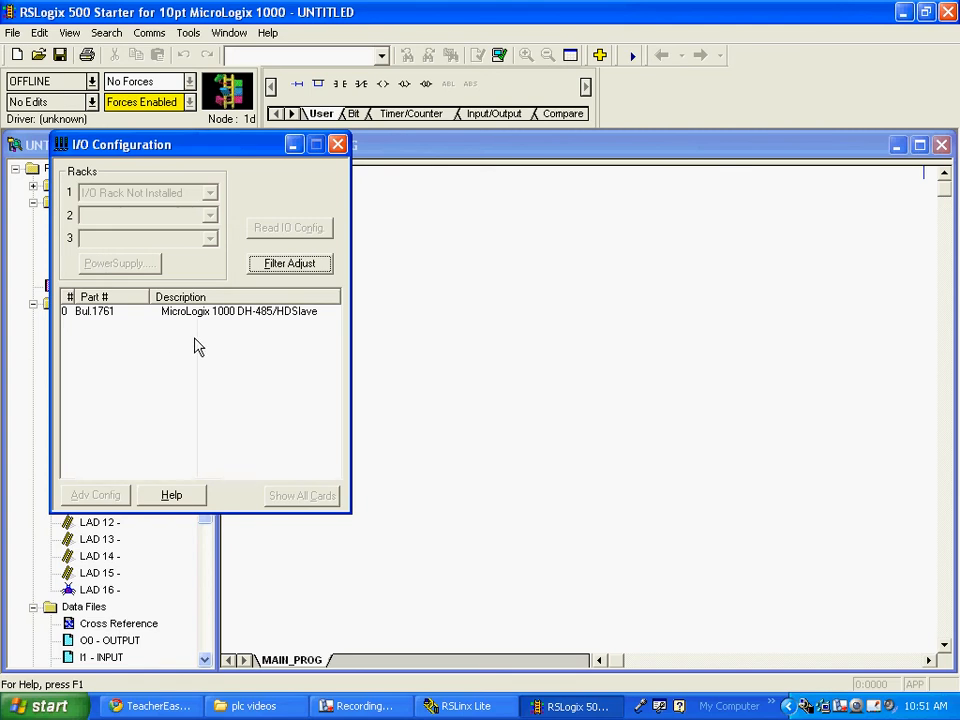
mouse_move(265, 237)
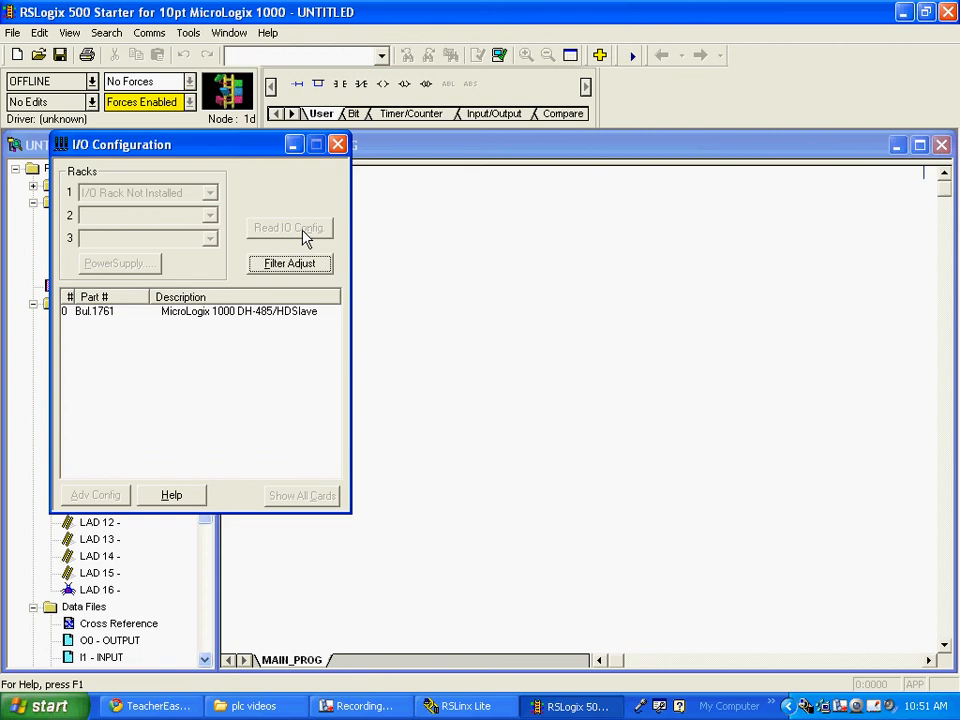
mouse_move(332, 172)
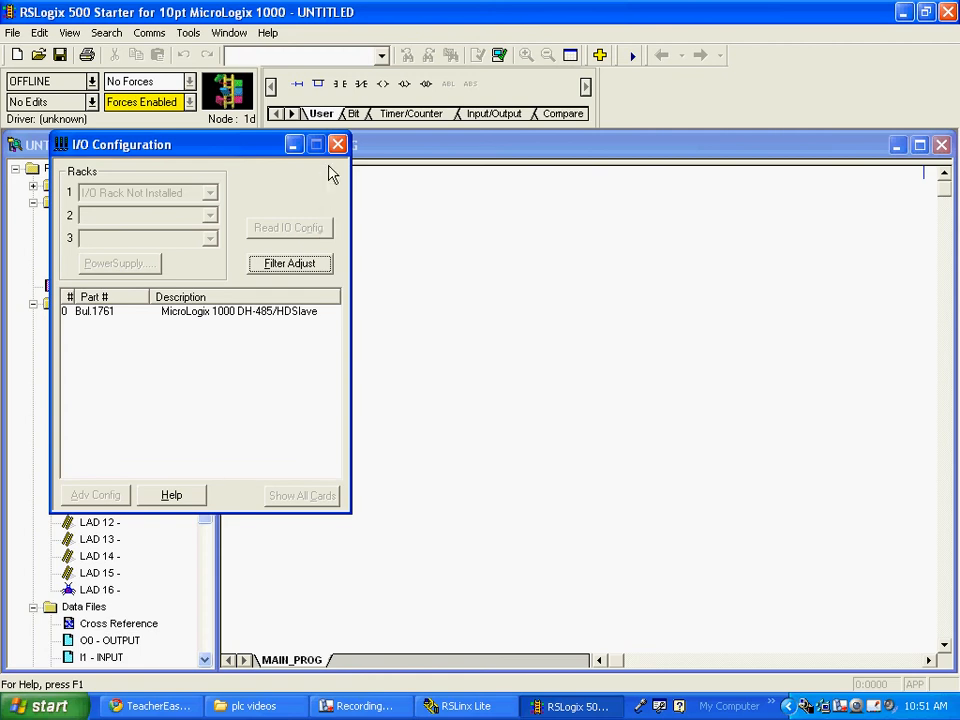
mouse_move(337, 144)
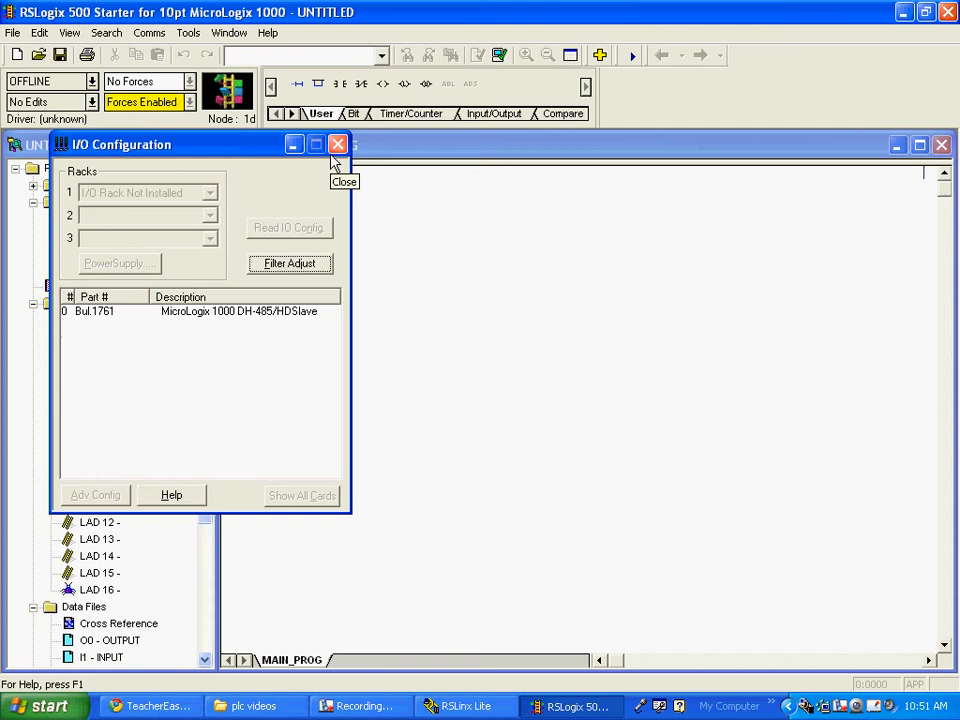
mouse_move(231, 325)
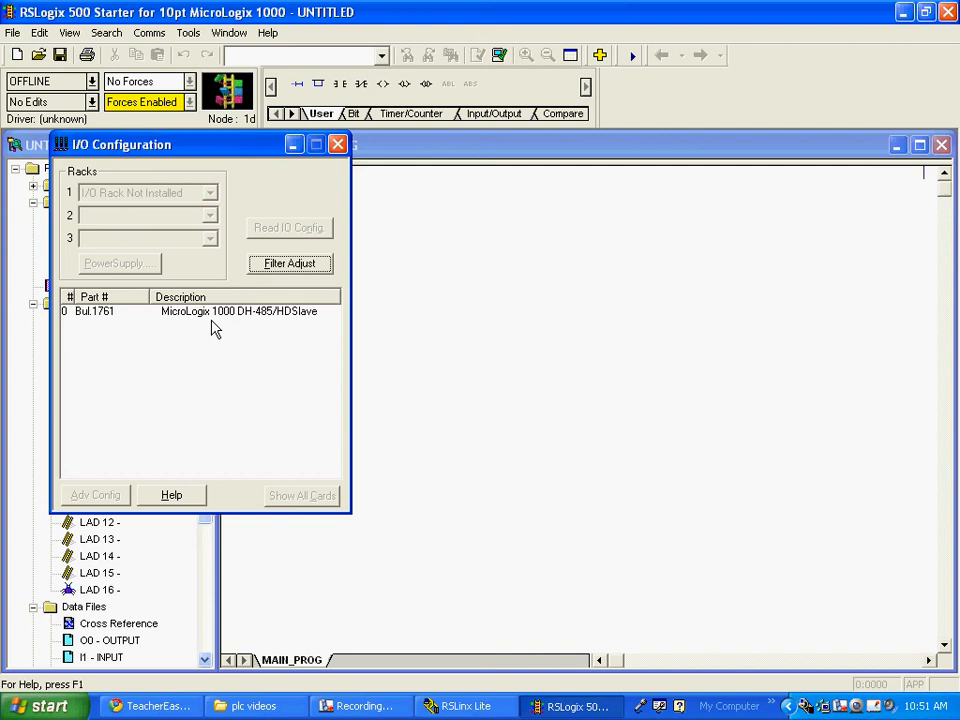
mouse_move(250, 323)
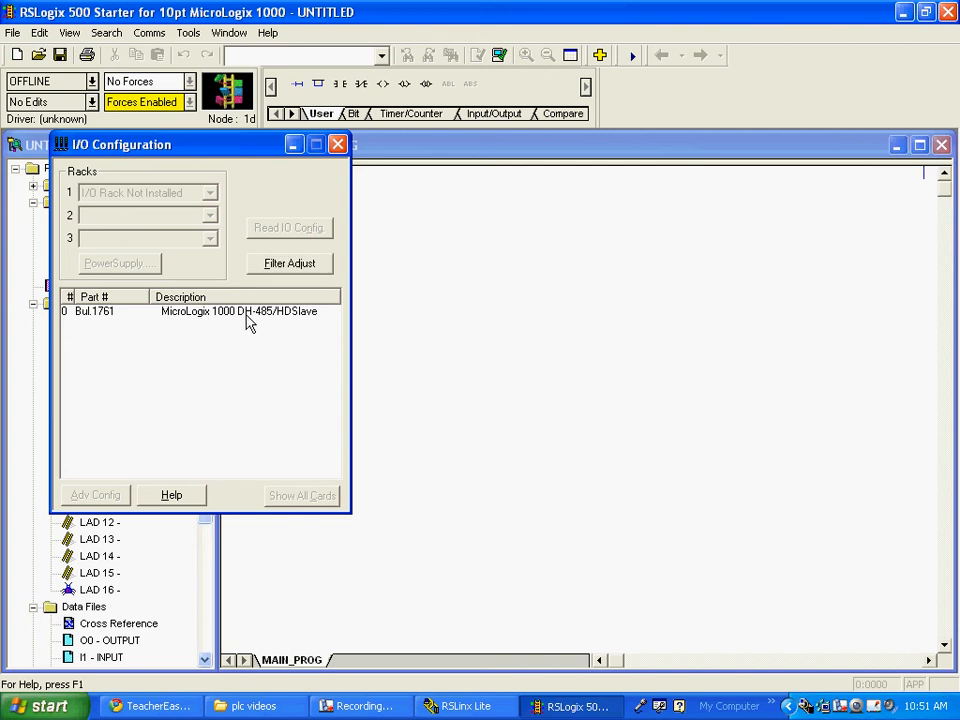
mouse_move(268, 323)
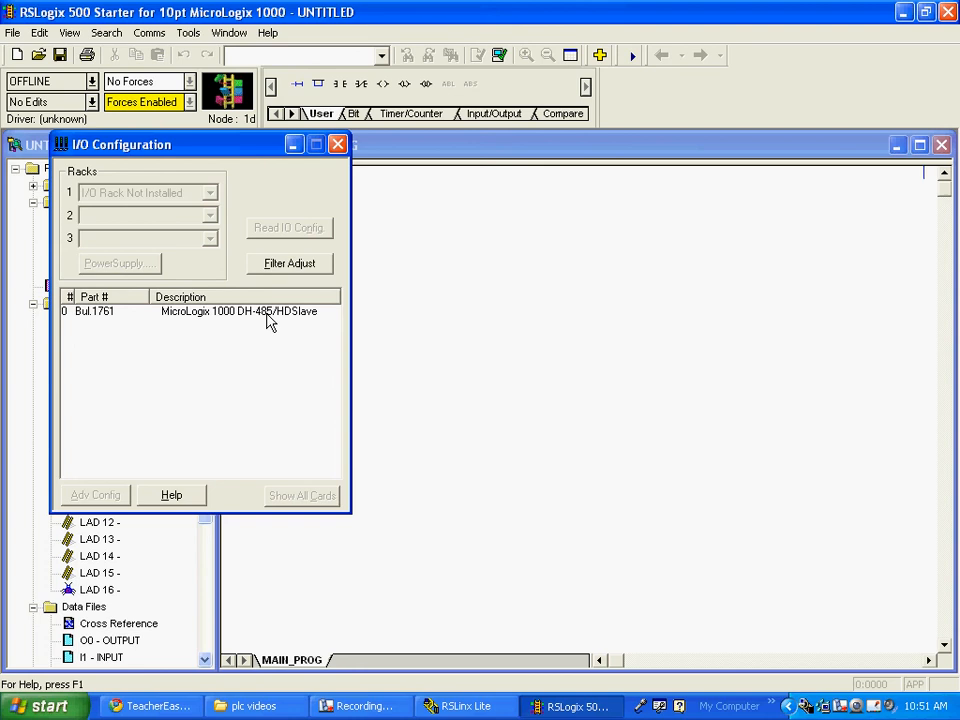
mouse_move(260, 292)
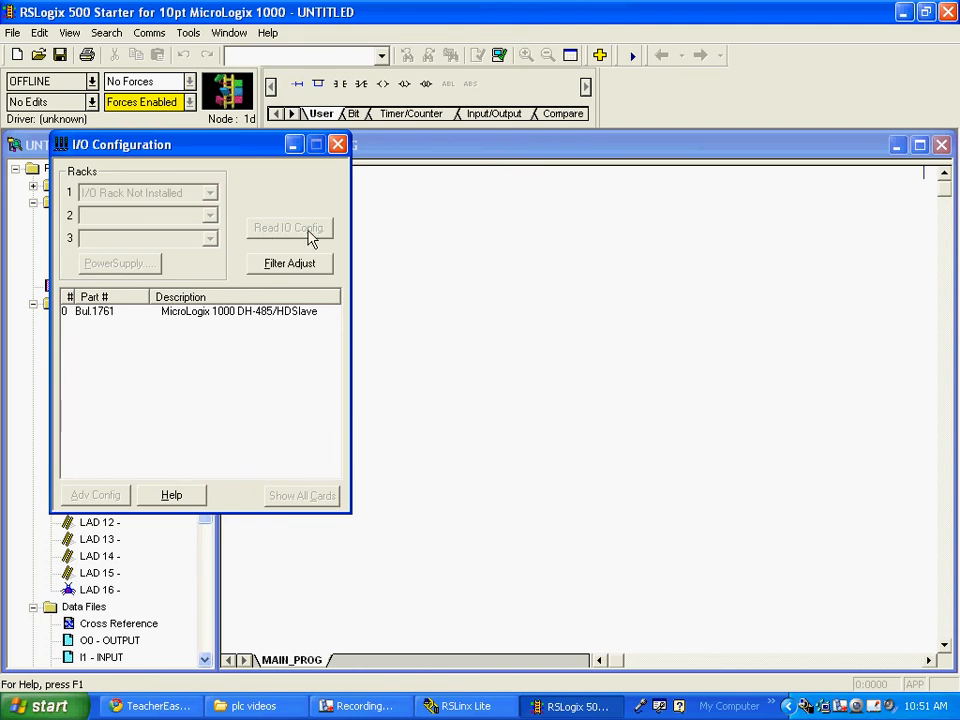
mouse_move(135, 370)
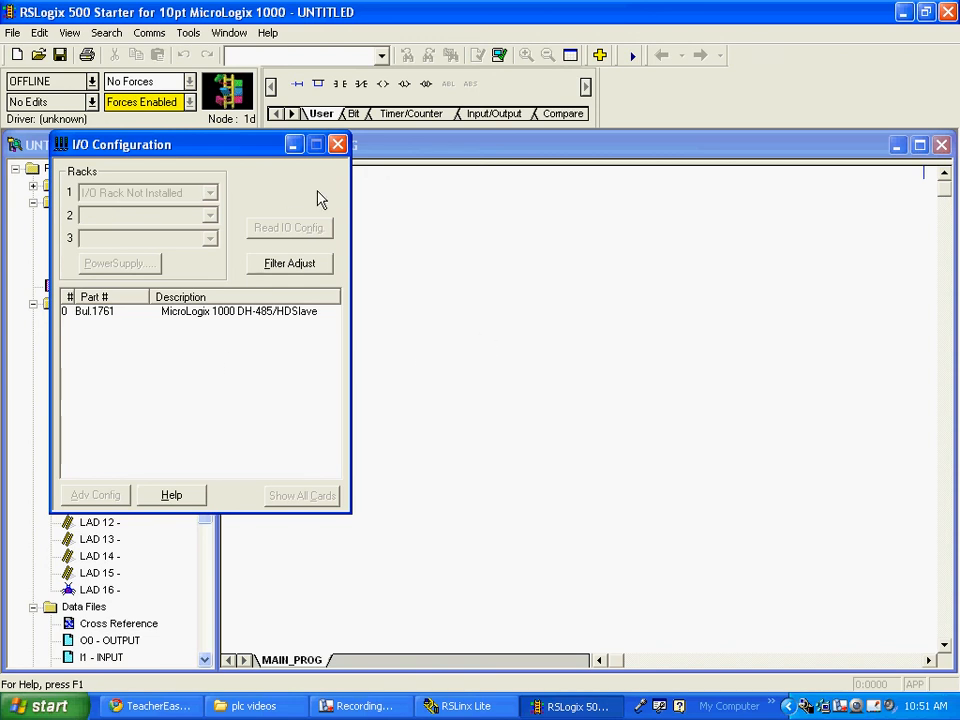
click(338, 144)
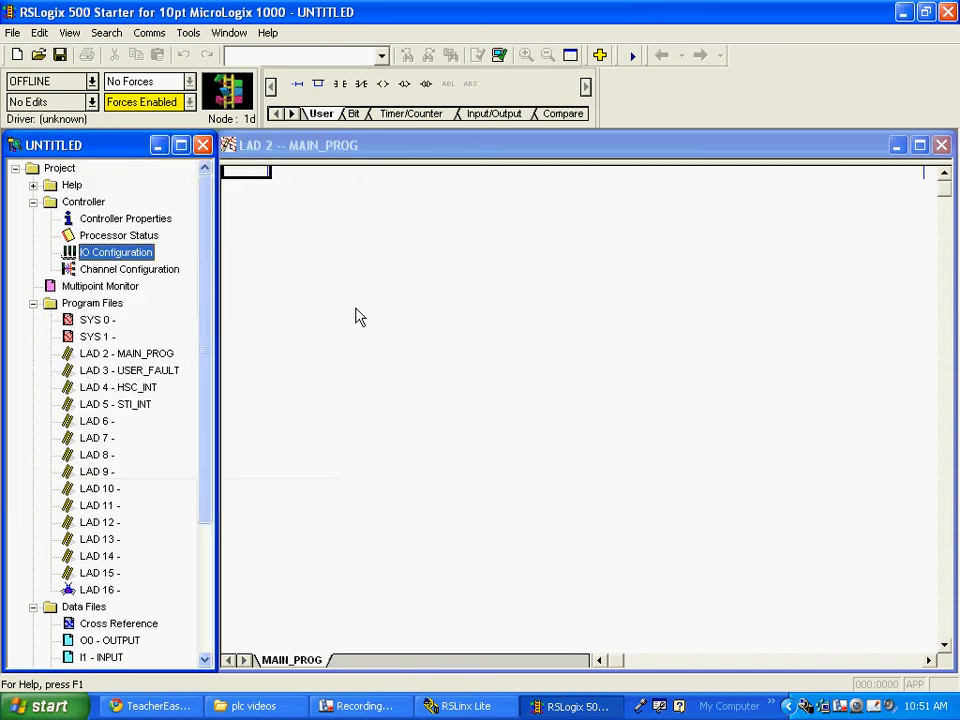
mouse_move(165, 278)
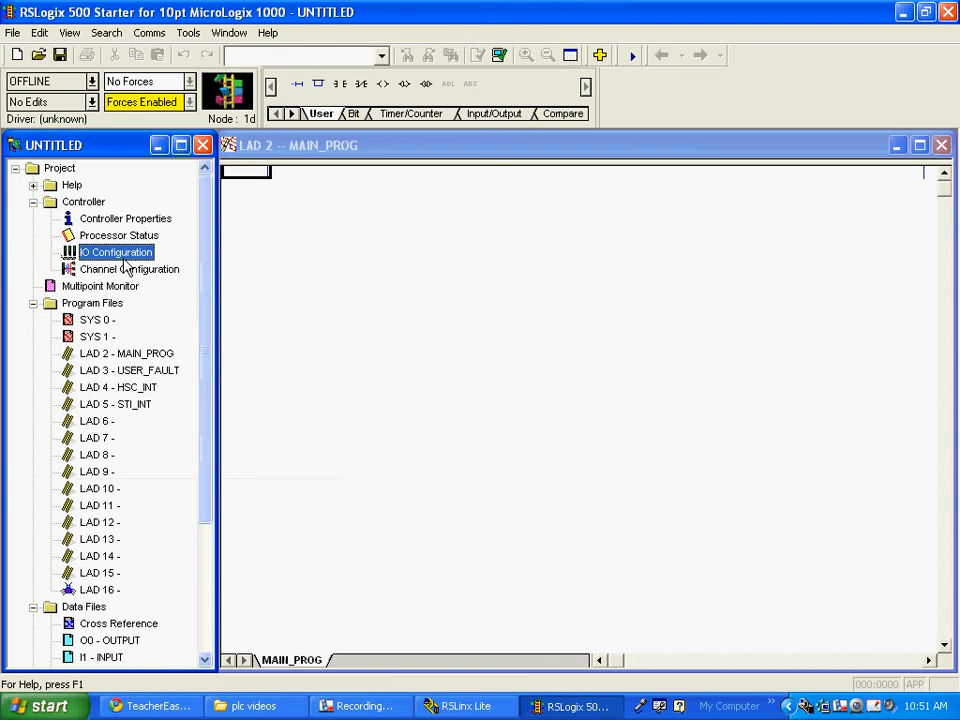
mouse_move(37, 210)
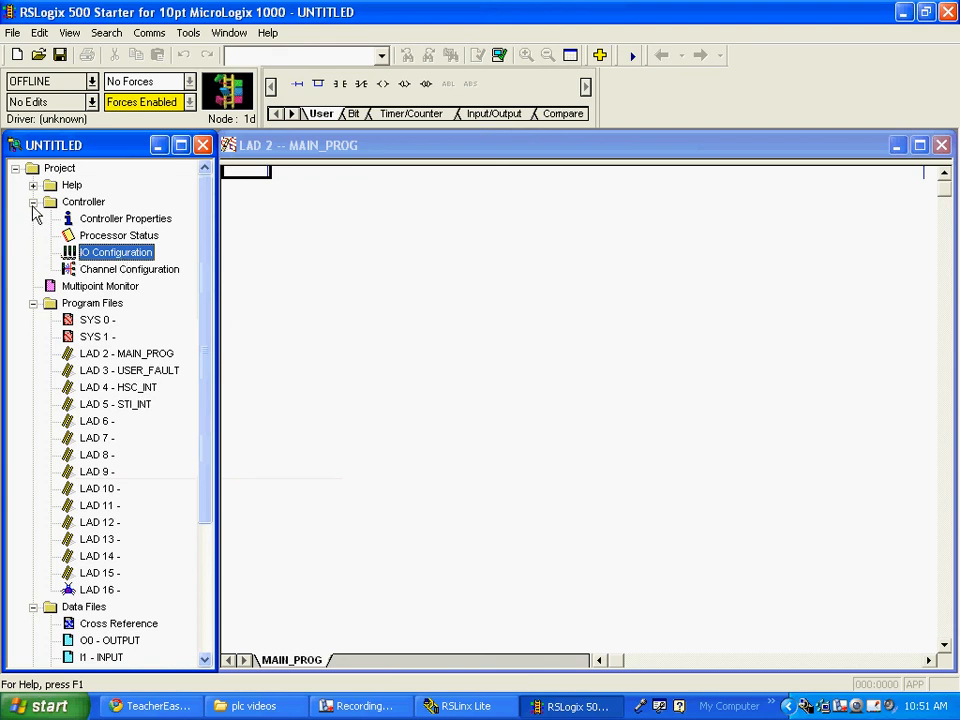
Collapse the Controller folder and scroll the project tree down to Data Files.
click(34, 201)
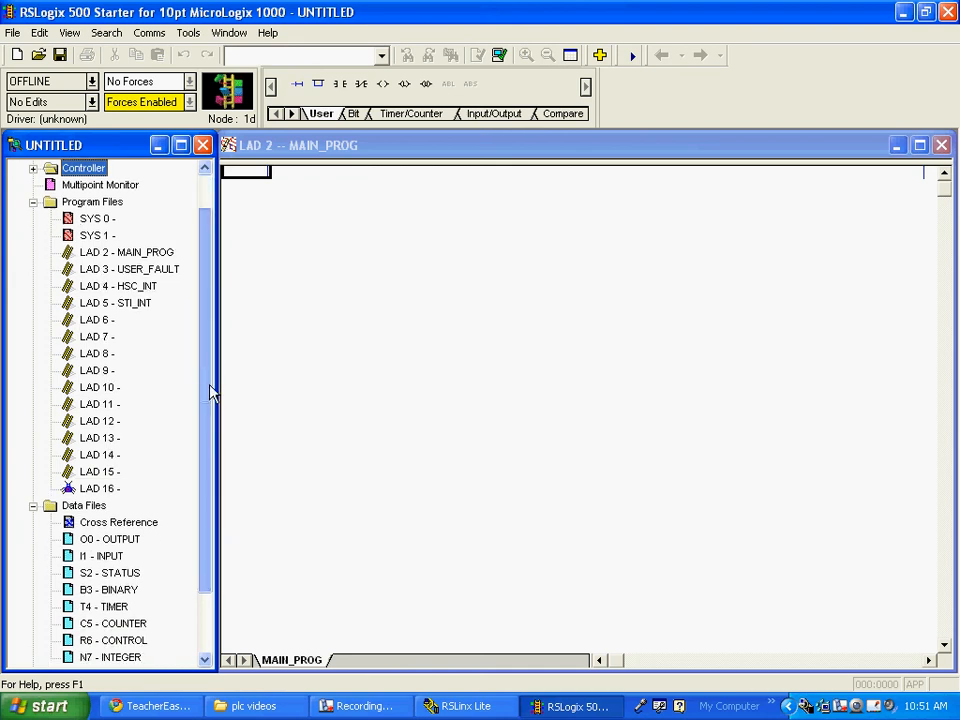
scroll(down, 3)
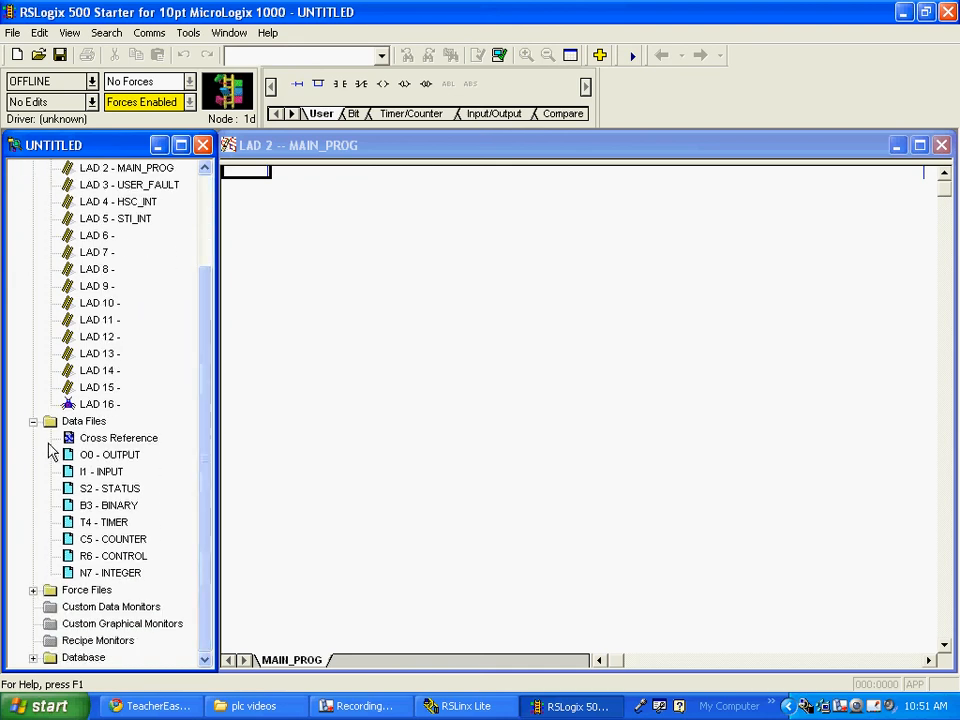